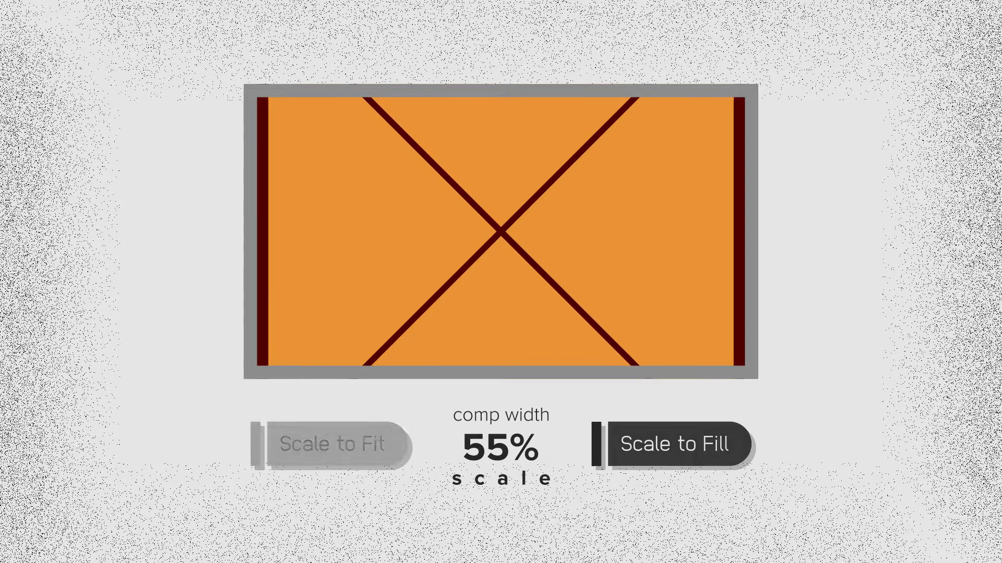
- Compare the fit and fill keyframe states in auto-scale-v1-0, then open auto-scale-v1-1
{"action": "left_click", "coordinate": [672, 444]}
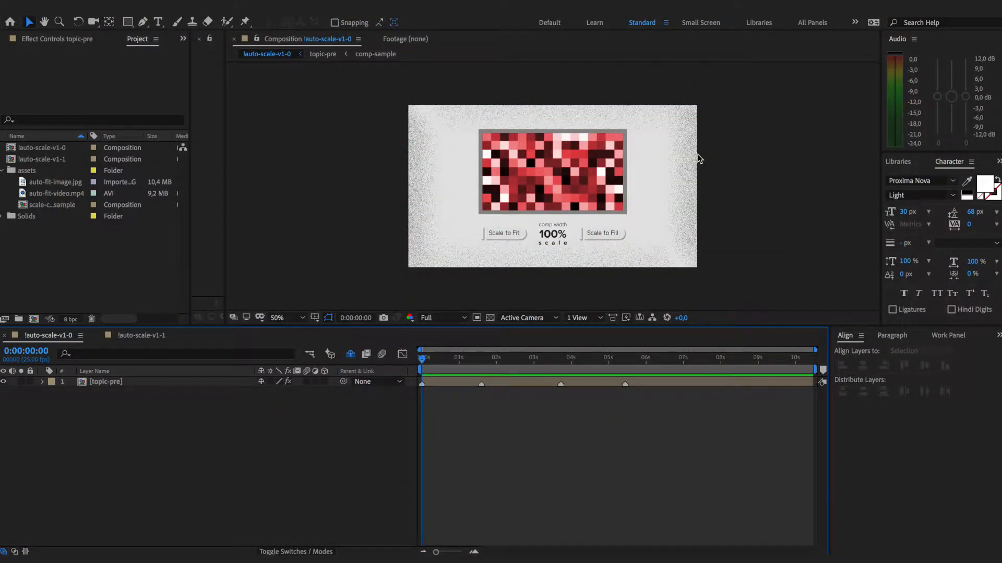
{"action": "mouse_move", "coordinate": [503, 137]}
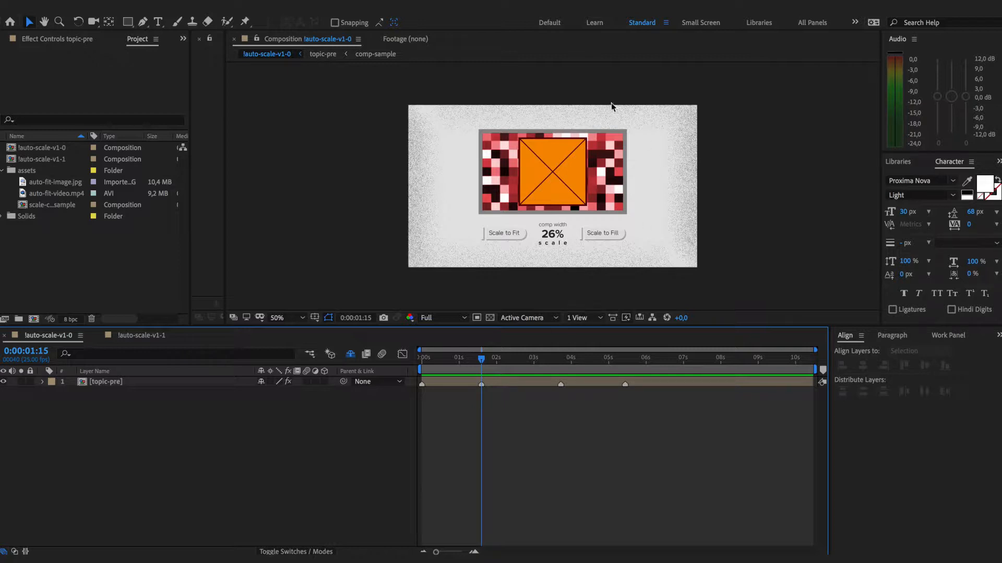
{"action": "mouse_move", "coordinate": [511, 222]}
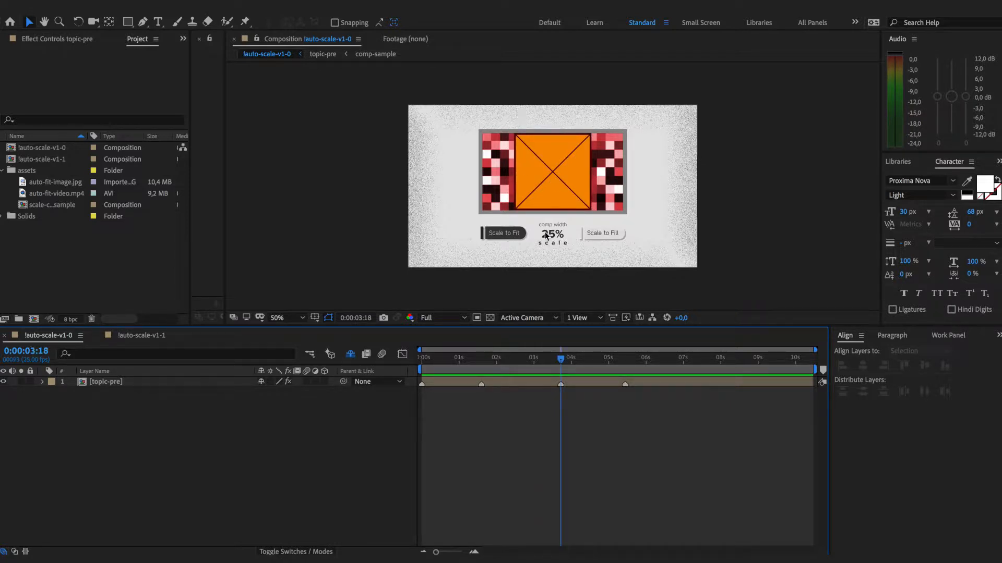
{"action": "mouse_move", "coordinate": [594, 228]}
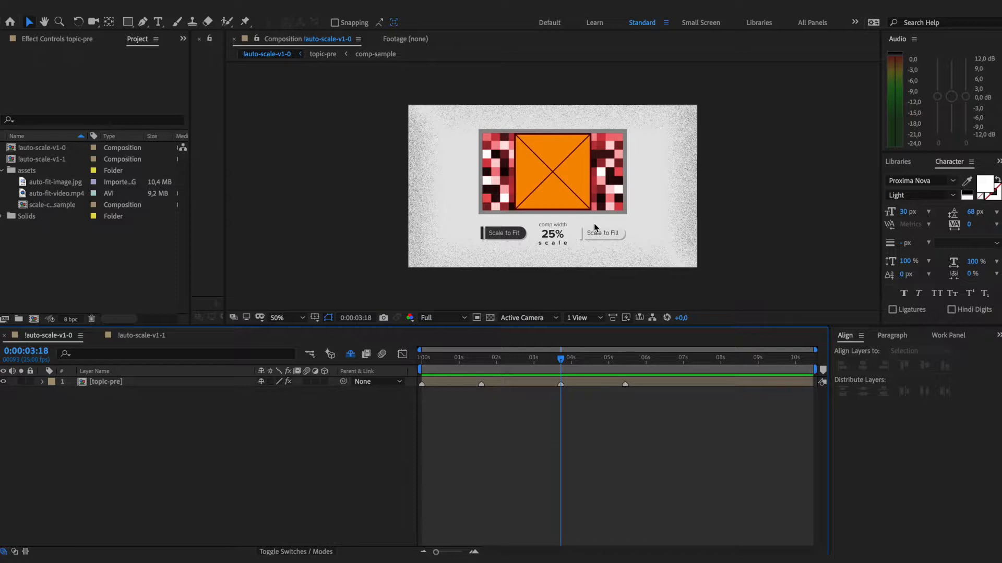
{"action": "left_click", "coordinate": [601, 232]}
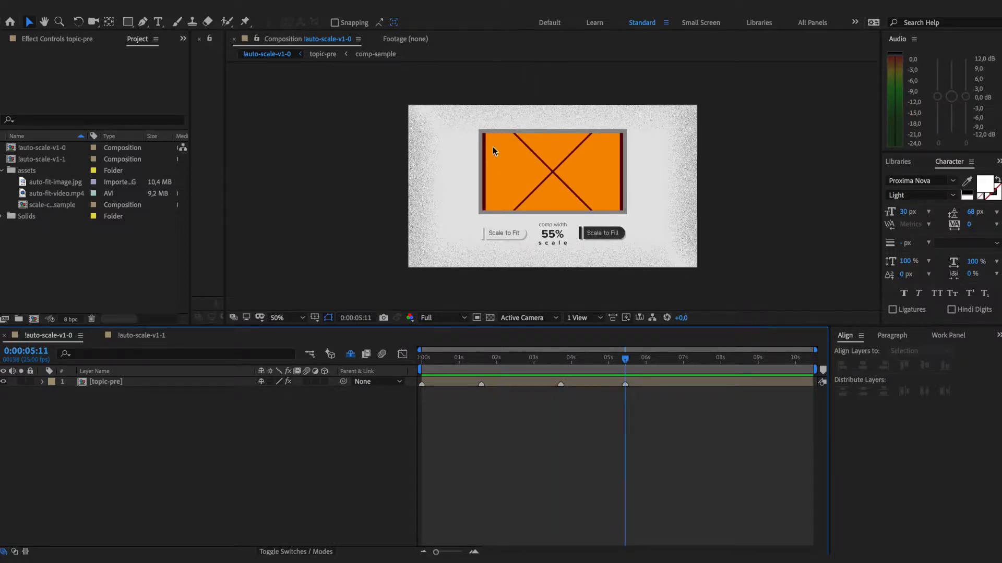
{"action": "mouse_move", "coordinate": [485, 137]}
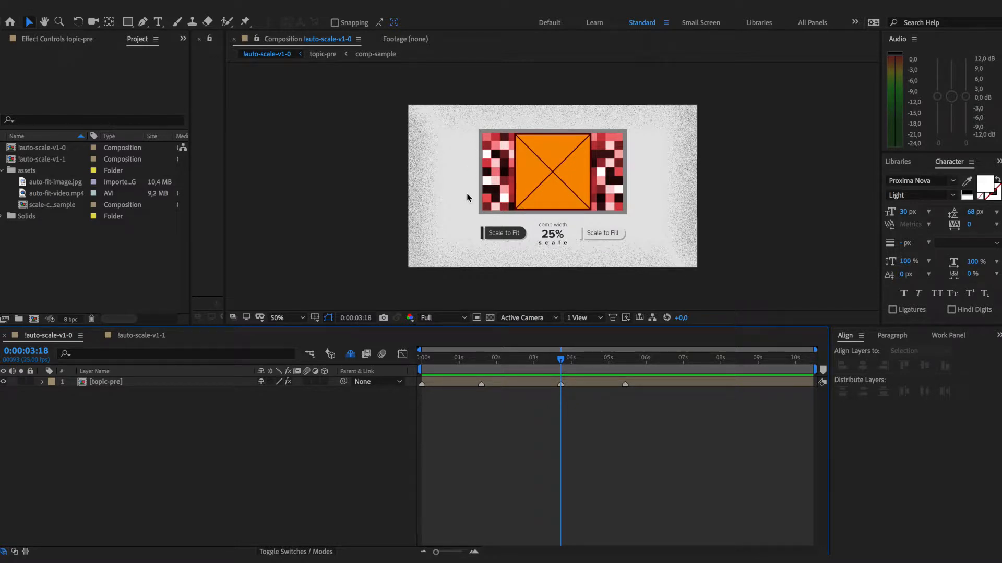
{"action": "mouse_move", "coordinate": [529, 156]}
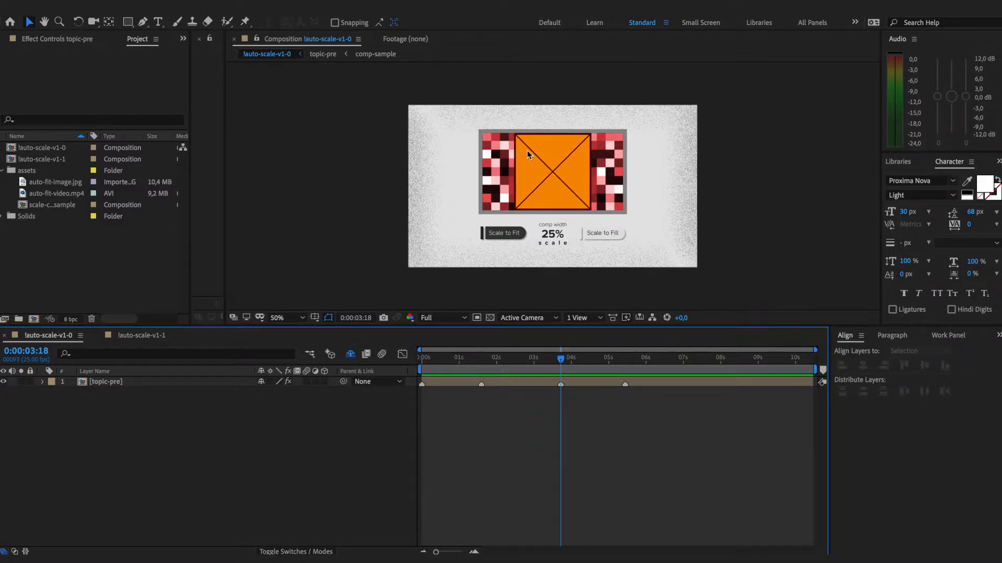
{"action": "mouse_move", "coordinate": [552, 188]}
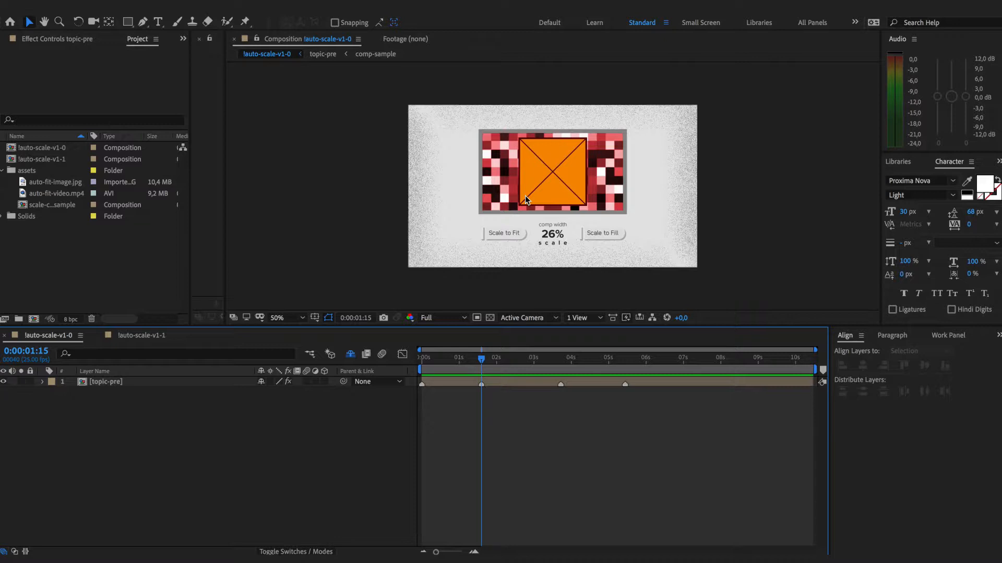
{"action": "left_click", "coordinate": [504, 232]}
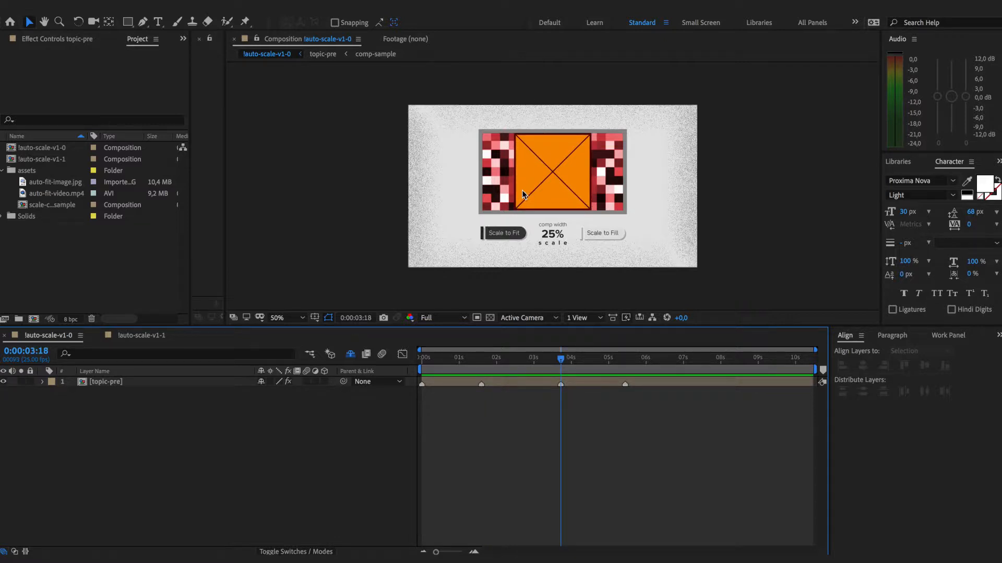
{"action": "left_click", "coordinate": [601, 233]}
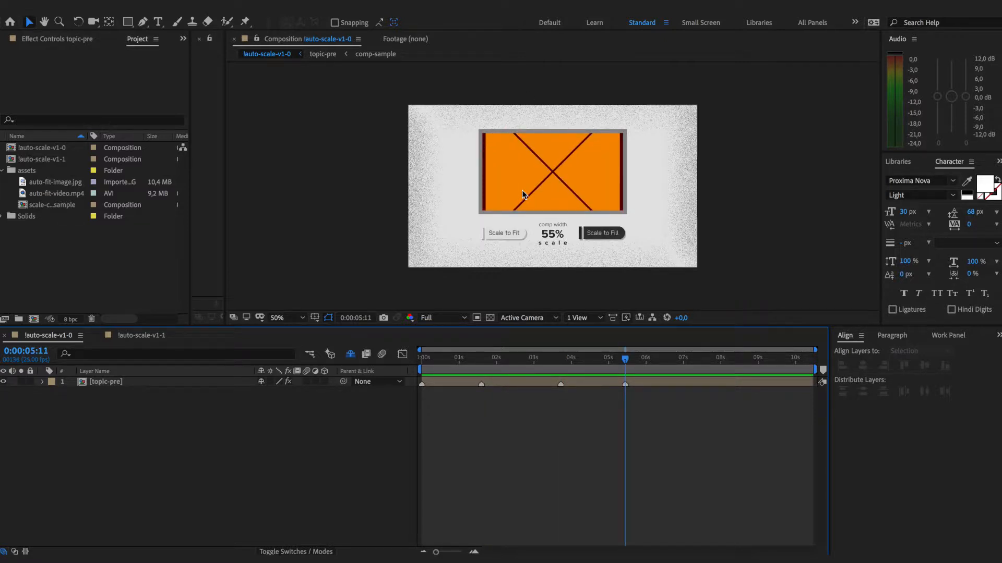
{"action": "left_click", "coordinate": [504, 232]}
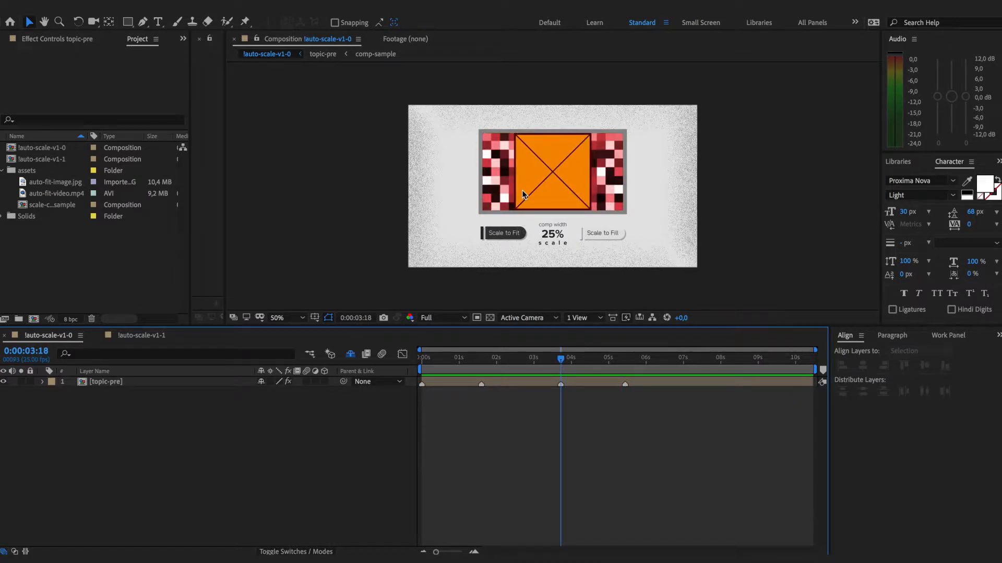
{"action": "mouse_move", "coordinate": [645, 126]}
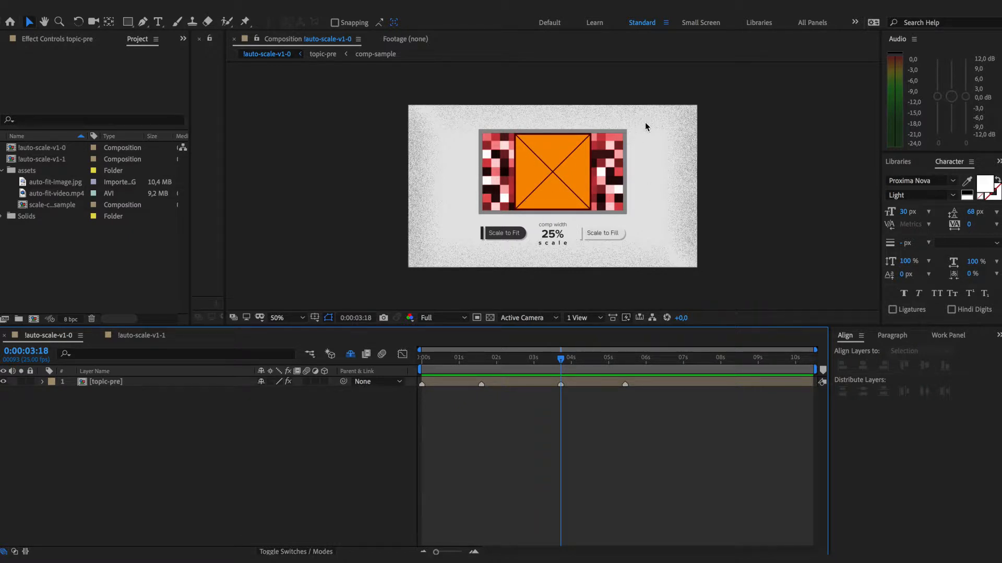
{"action": "left_click", "coordinate": [601, 233]}
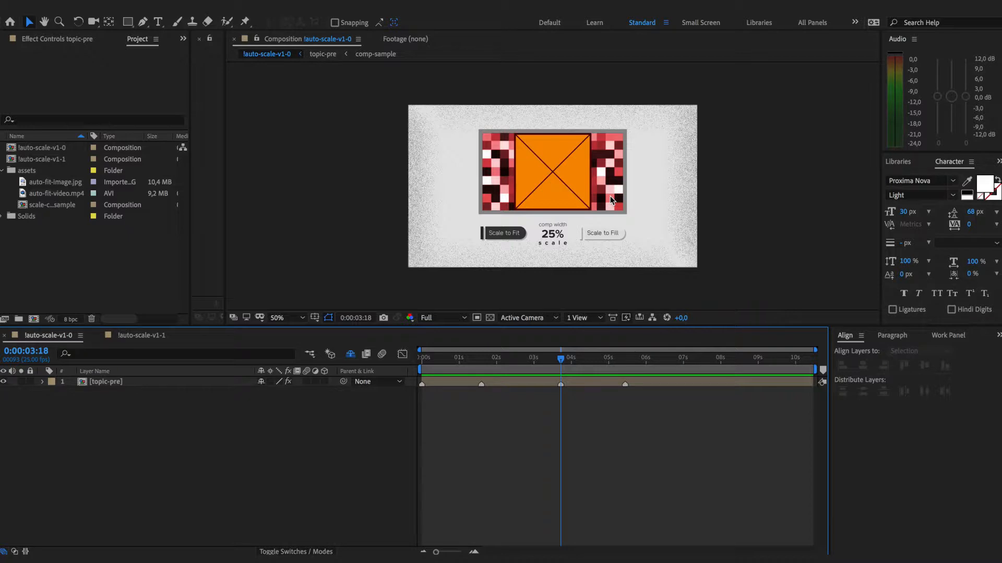
{"action": "left_click", "coordinate": [481, 357]}
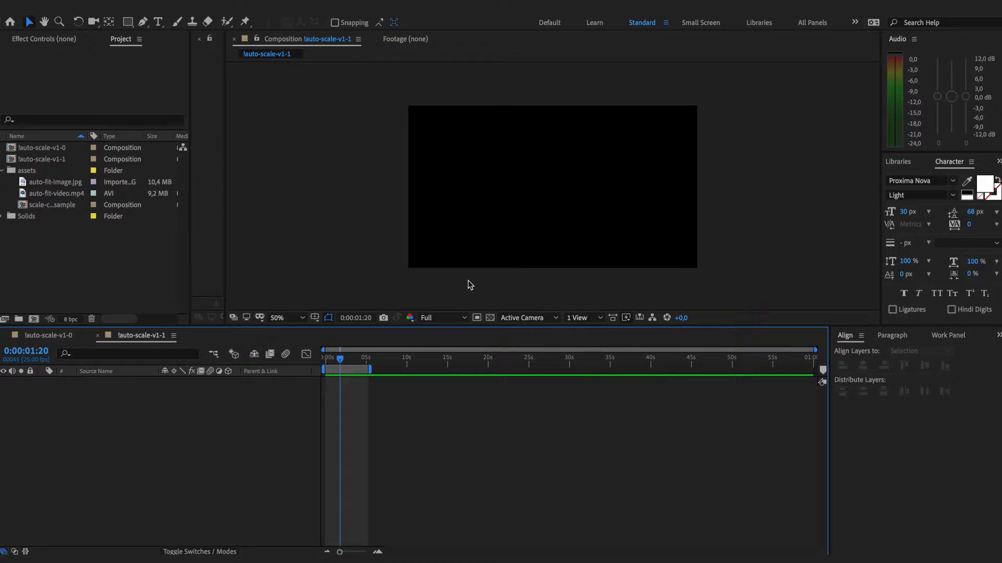
- Add scale-comp-sample from the Project panel as a centred layer in auto-scale-v1-1
{"action": "left_click", "coordinate": [51, 205]}
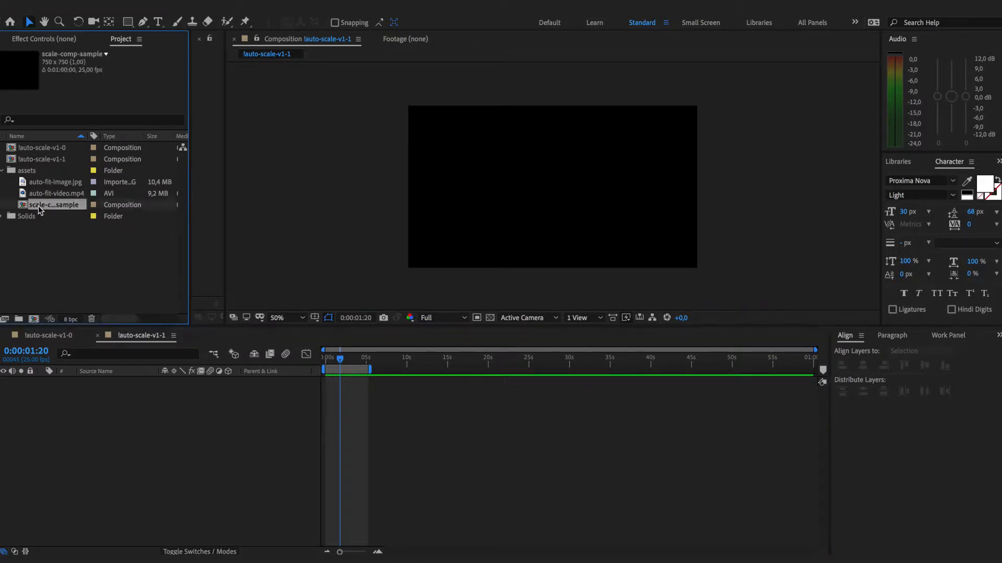
{"action": "double_click", "coordinate": [53, 205]}
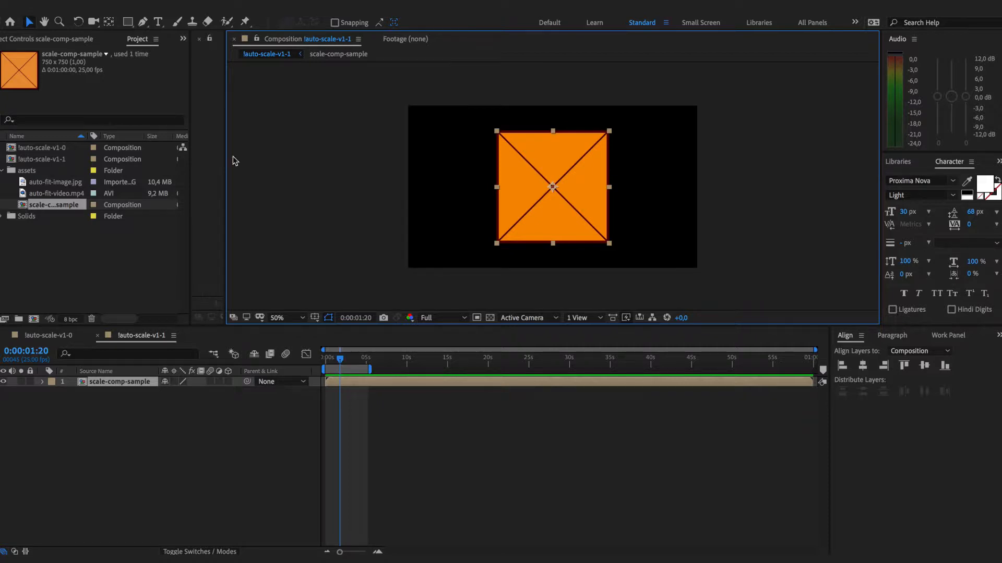
{"action": "left_click", "coordinate": [412, 221]}
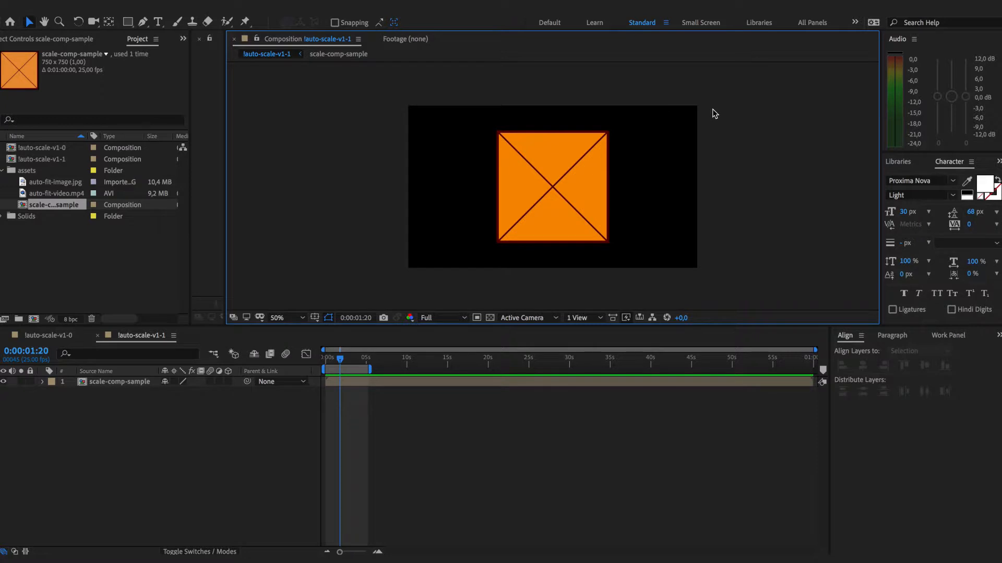
{"action": "mouse_move", "coordinate": [734, 271]}
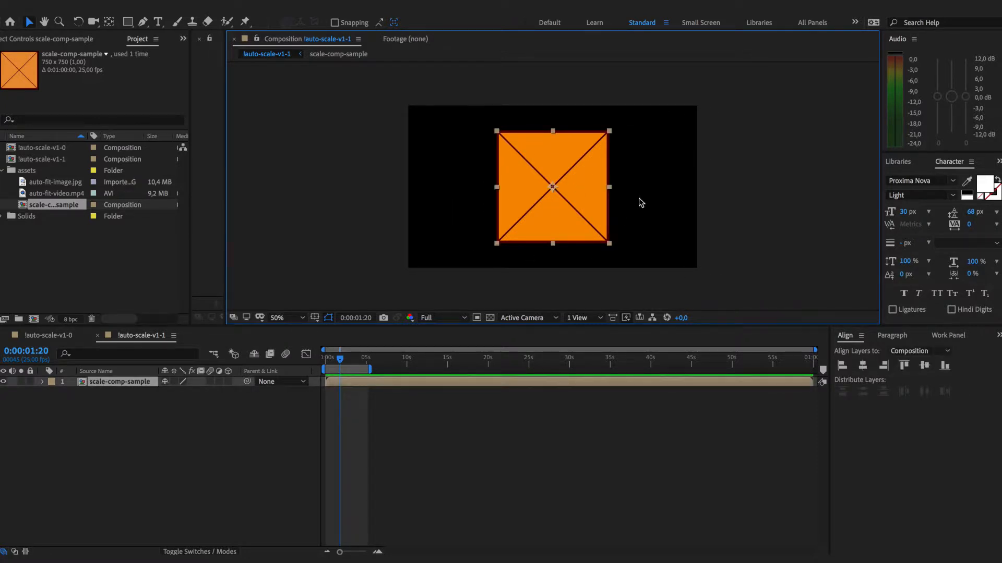
- Reveal the sample layer's Scale property and add an expression to it
{"action": "key", "text": "s"}
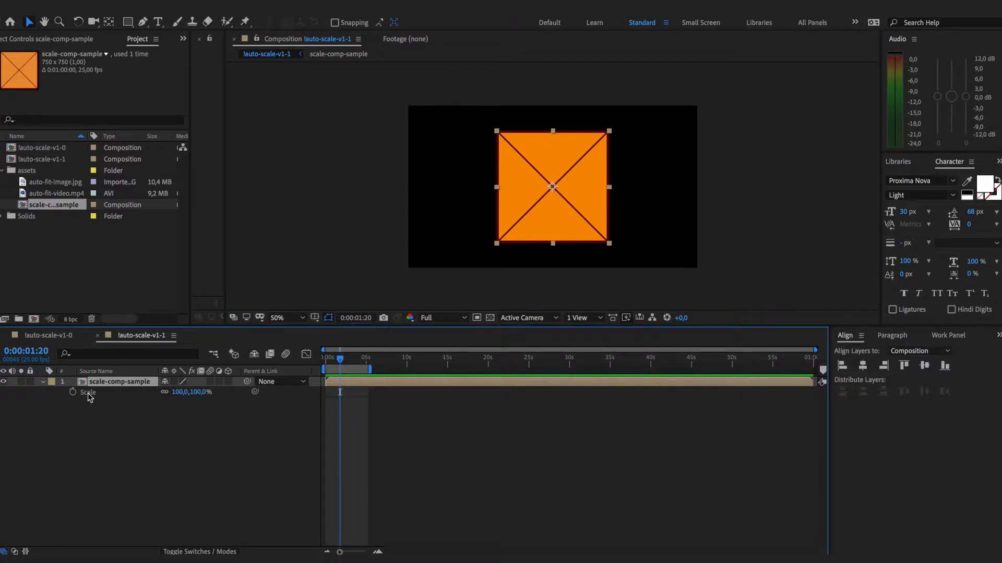
{"action": "mouse_move", "coordinate": [72, 392]}
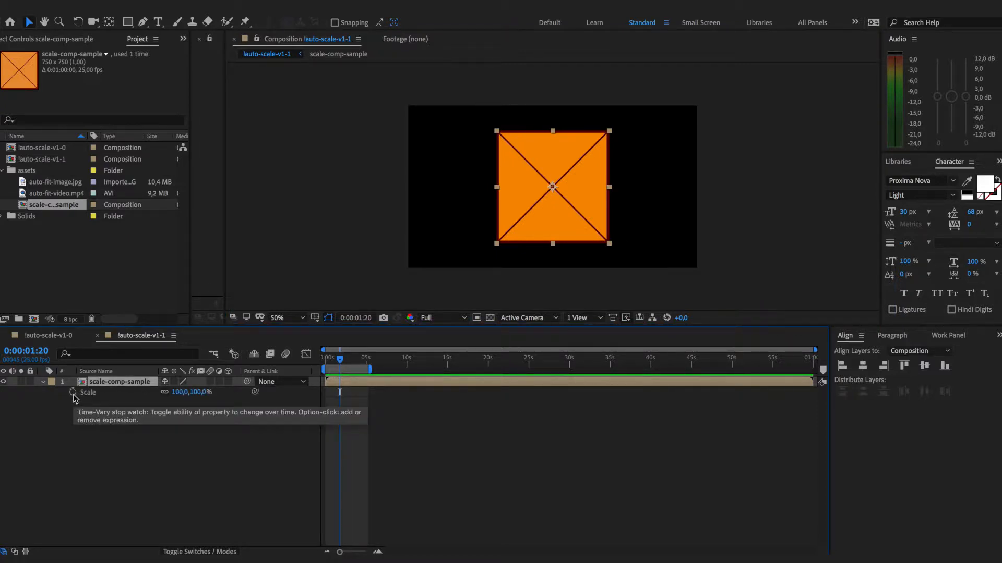
{"action": "left_click", "coordinate": [73, 393]}
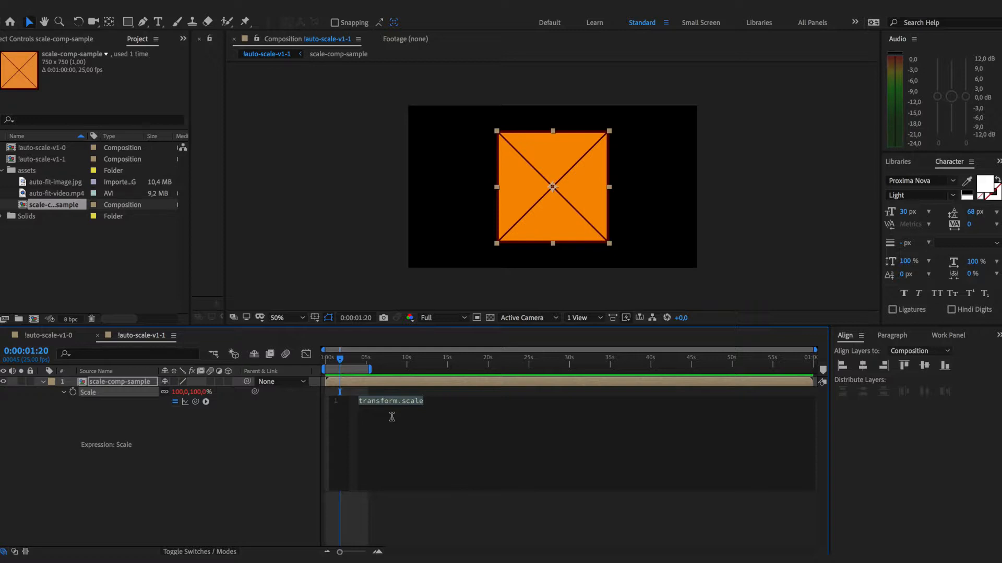
- Define compW, compH, layerW and layerH from thisComp and thisLayer width and height
{"action": "type", "text": "compW = thisComp.width;"}
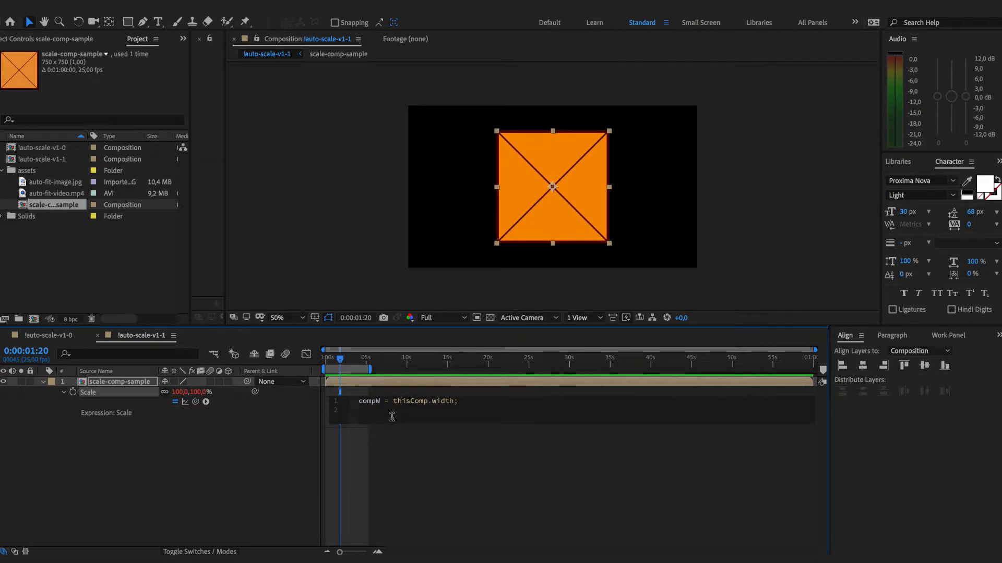
{"action": "type", "text": "compW = thisComp.;"}
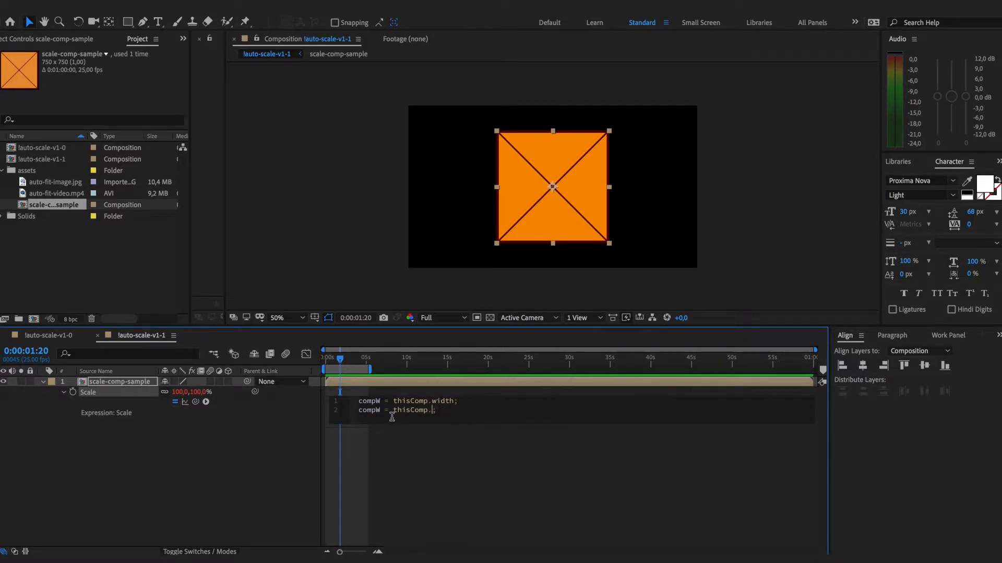
{"action": "type", "text": "height;"}
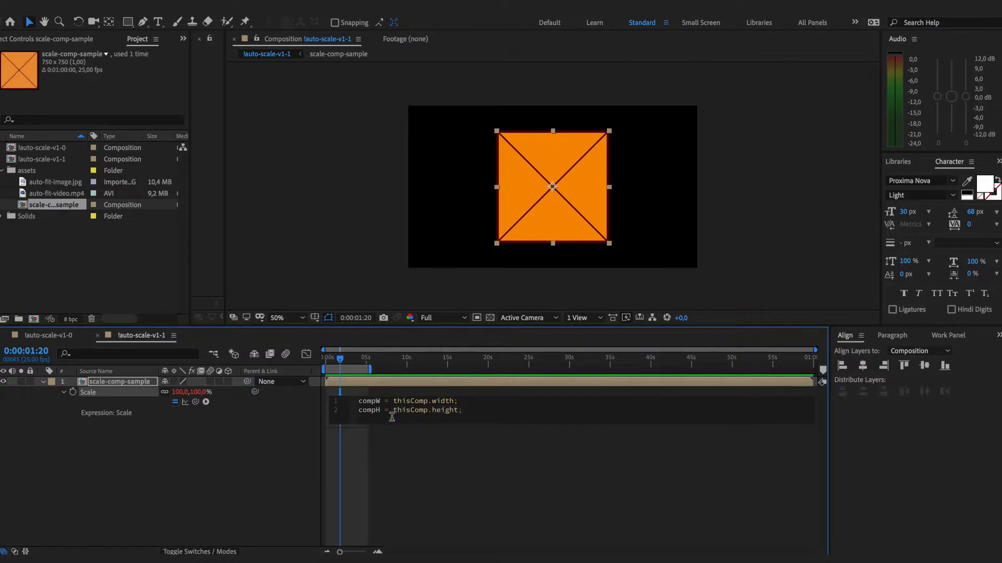
{"action": "key", "text": "enter"}
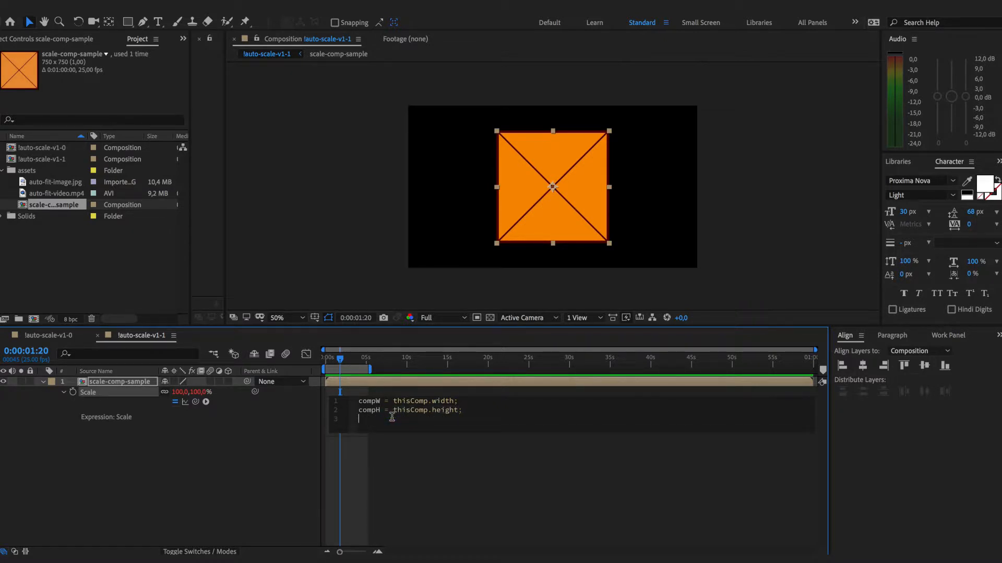
{"action": "type", "text": "layerW = thisLayer.width;"}
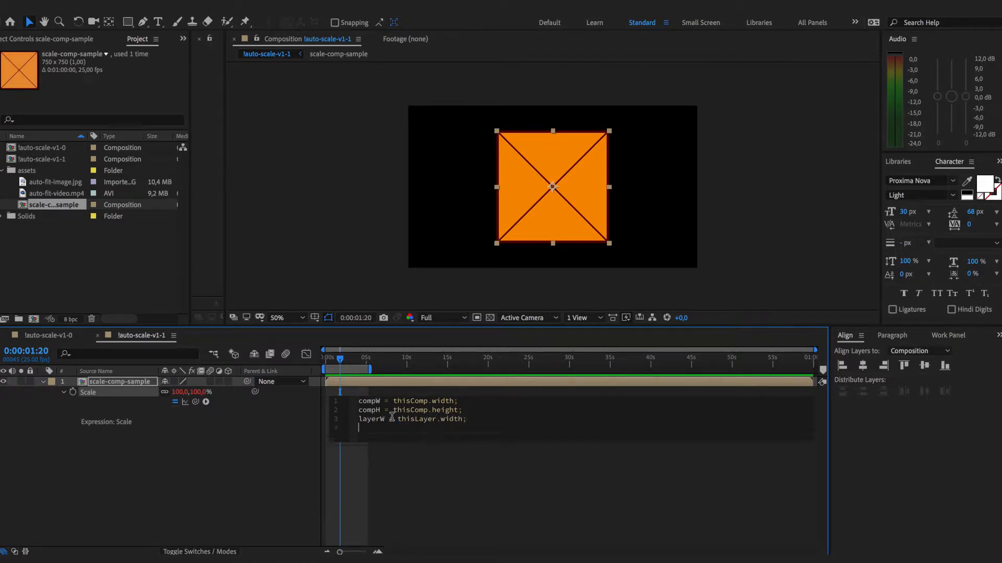
{"action": "type", "text": "layerH = thisLya"}
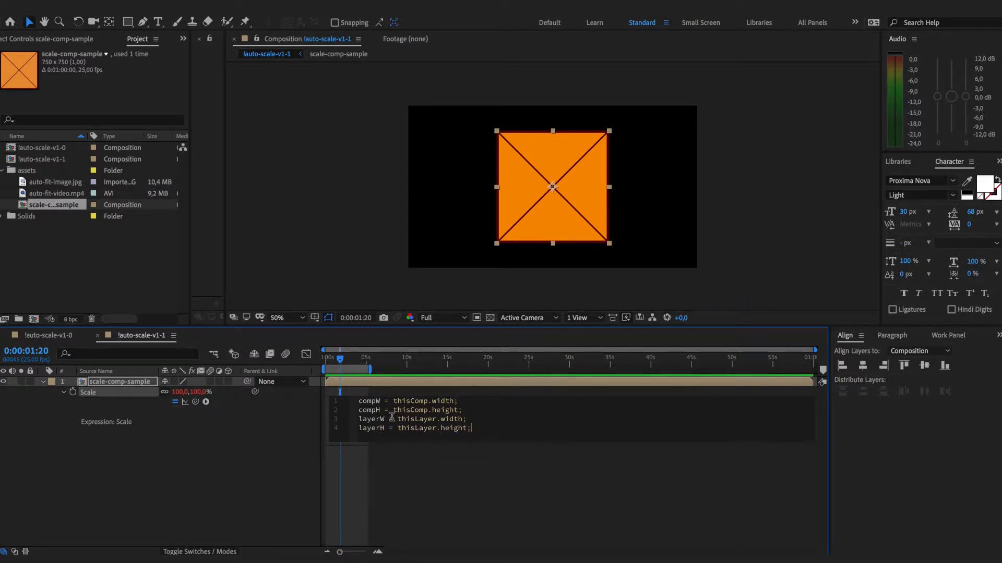
{"action": "key", "text": "Enter"}
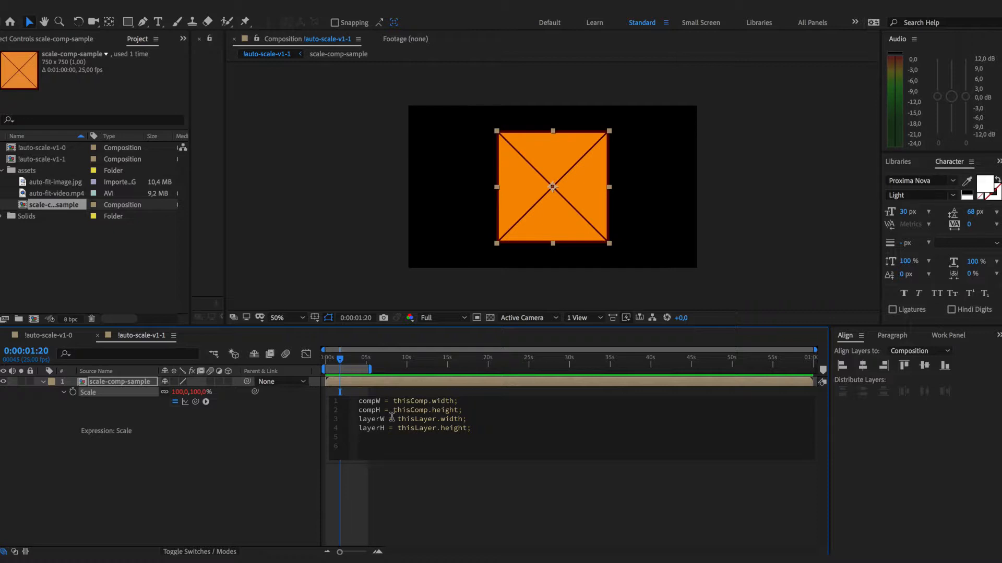
- Add ratioW and ratioH lines and a scaleVal of 100 to the expression
{"action": "type", "text": "rq"}
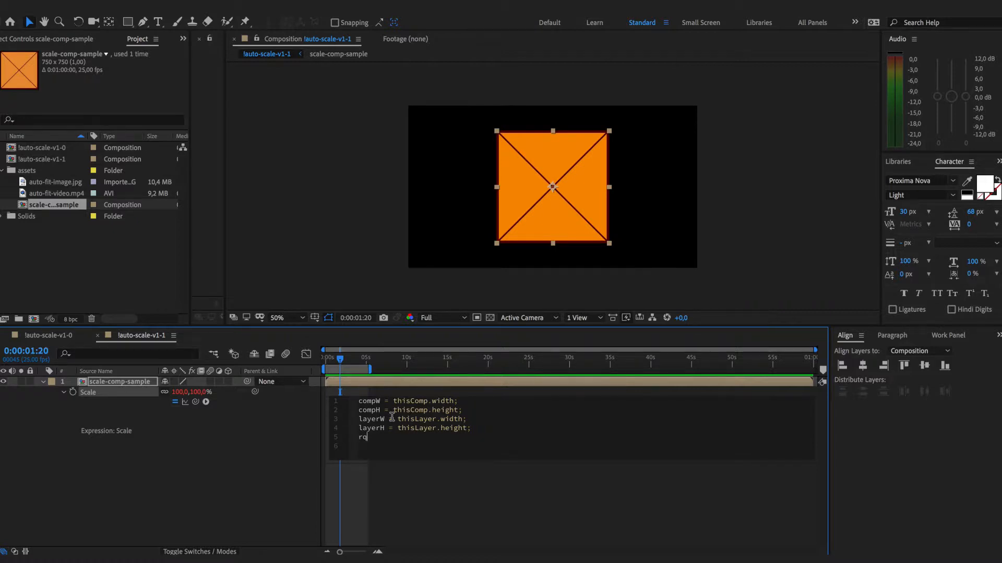
{"action": "type", "text": "atioW ="}
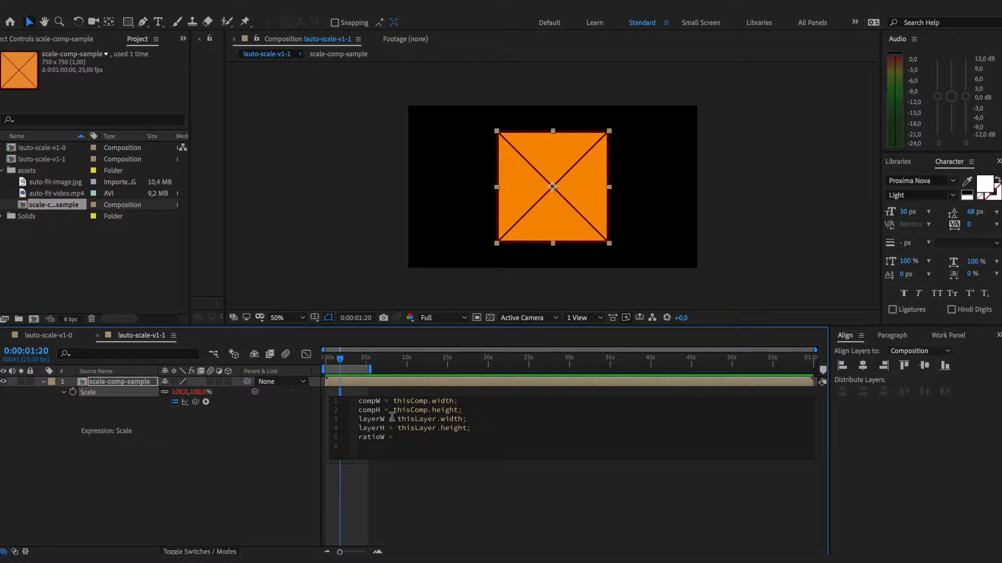
{"action": "type", "text": "compW /"}
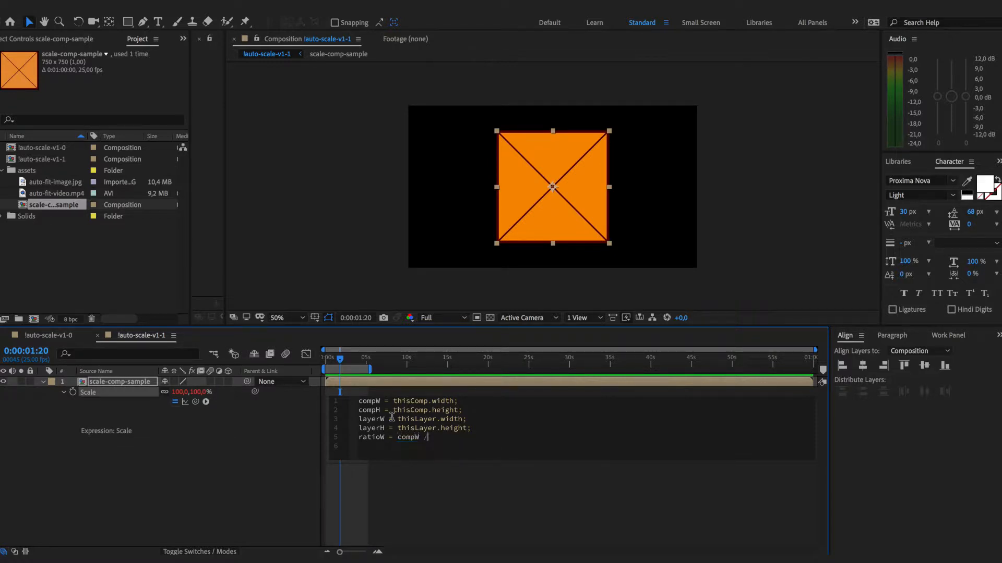
{"action": "type", "text": "layerW;"}
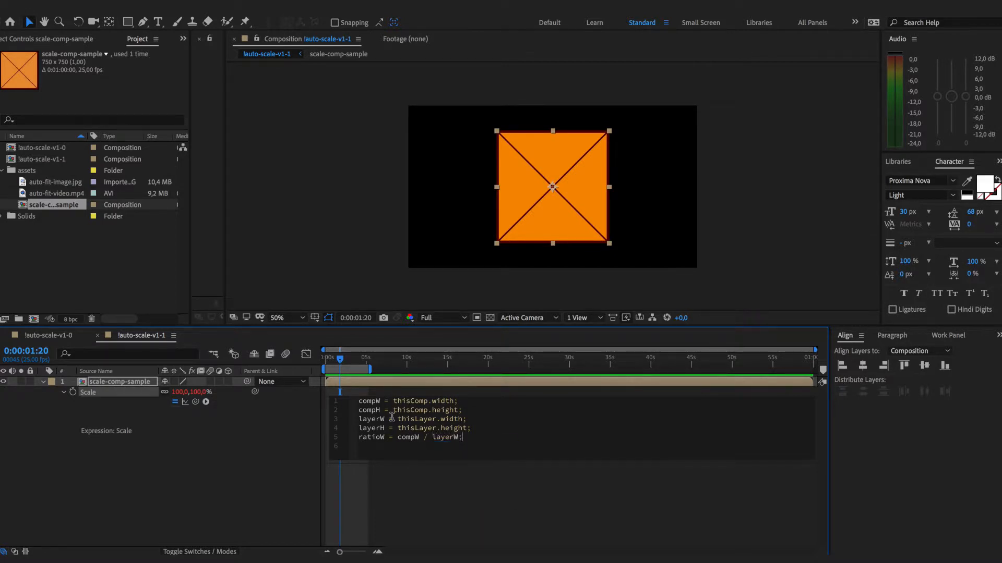
{"action": "type", "text": "ratioH"}
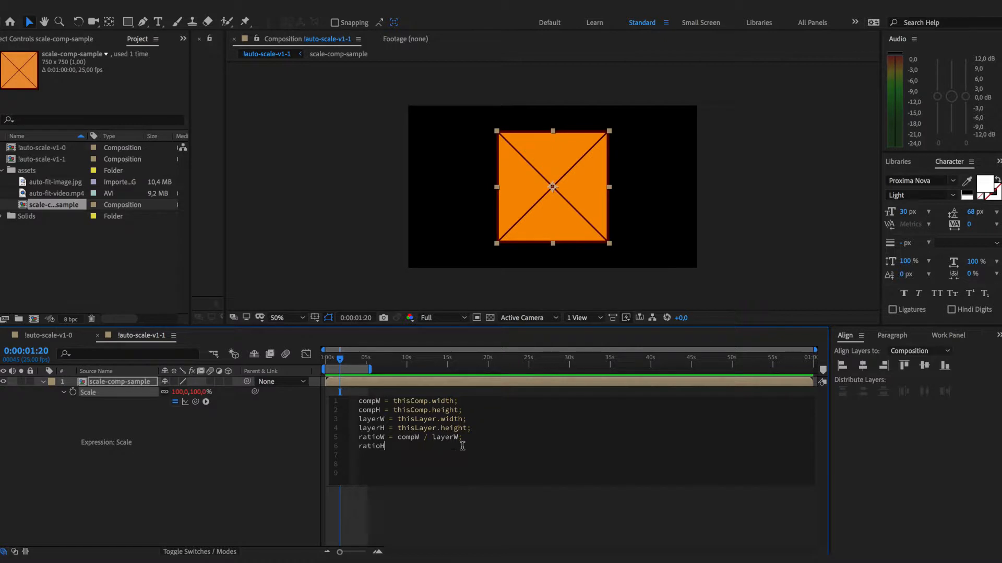
{"action": "type", "text": "compH / layerH;"}
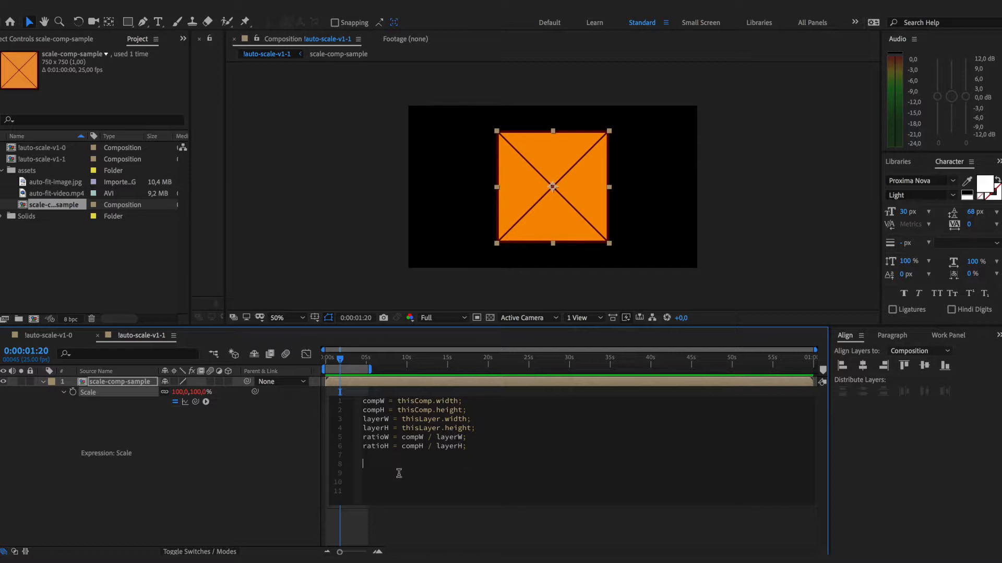
{"action": "type", "text": "scaleVal ="}
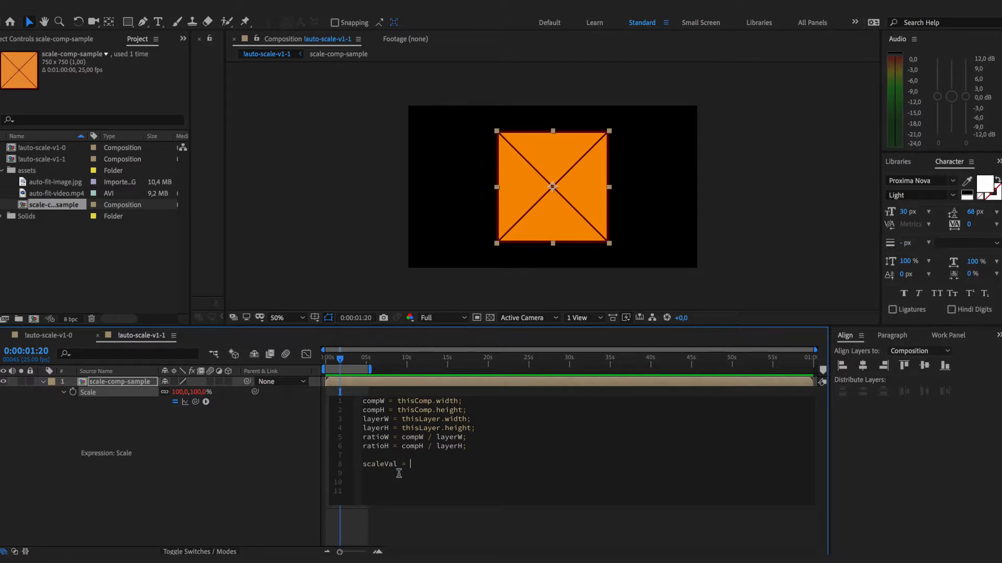
{"action": "type", "text": "100"}
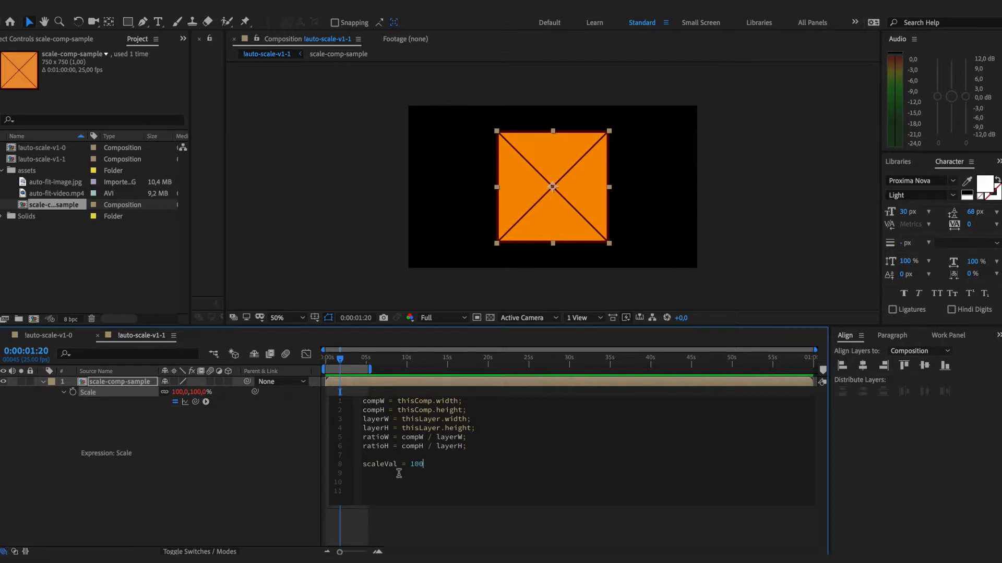
{"action": "type", "text": ";"}
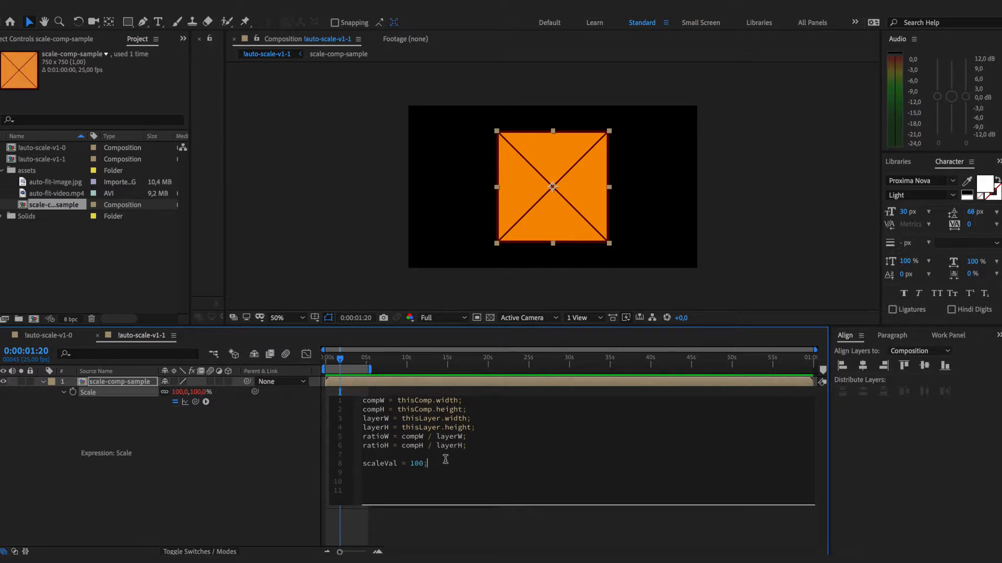
{"action": "key", "text": "Enter"}
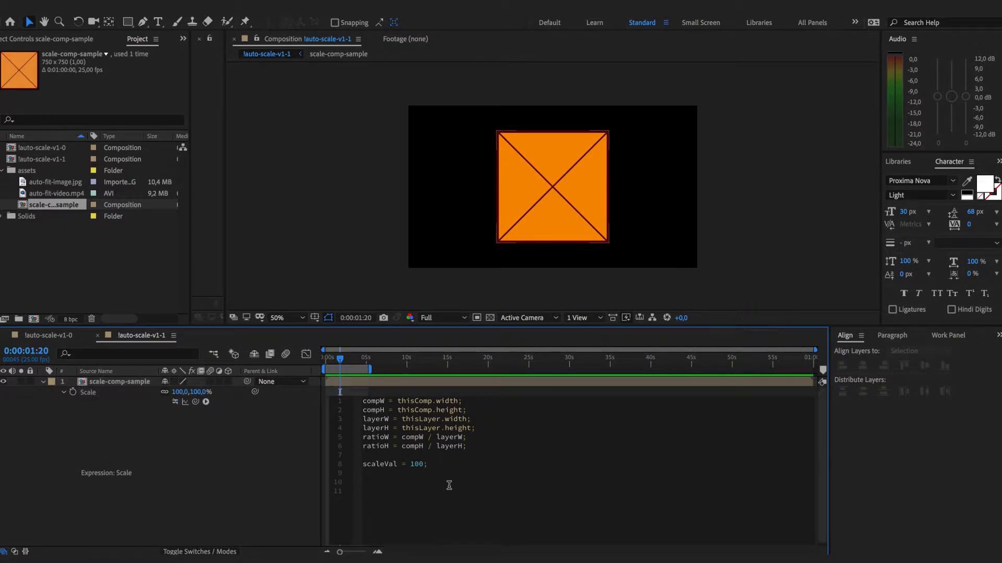
- Add layerWUpdated = layerW * ratioH; to the expression
{"action": "type", "text": "la"}
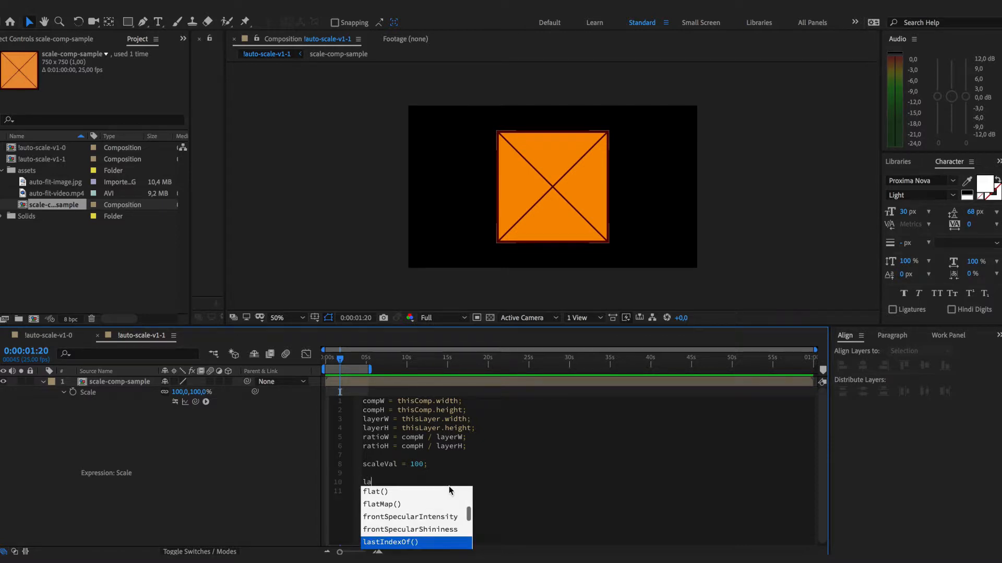
{"action": "type", "text": "yerW"}
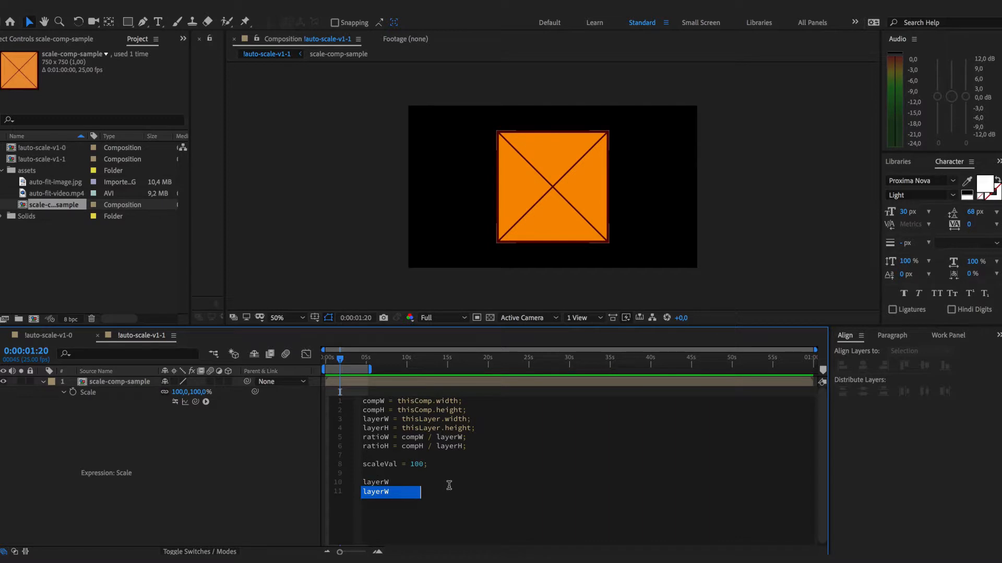
{"action": "type", "text": "Updated = la"}
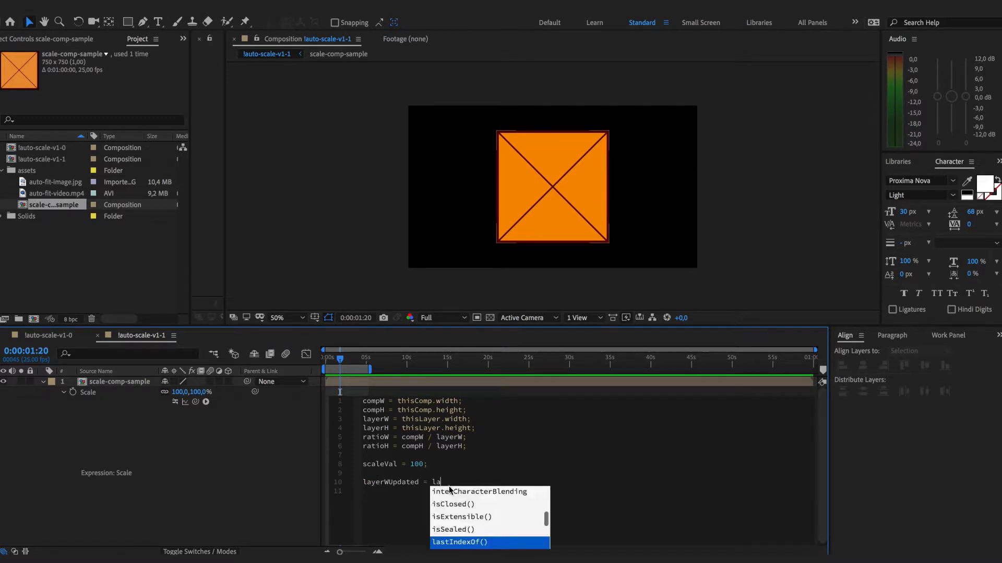
{"action": "type", "text": "yerW"}
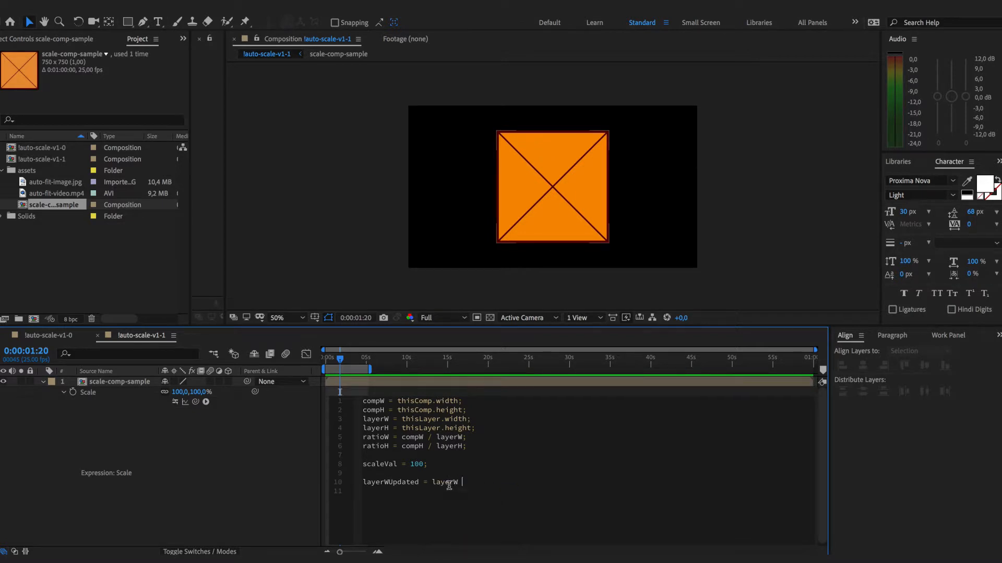
{"action": "type", "text": "*"}
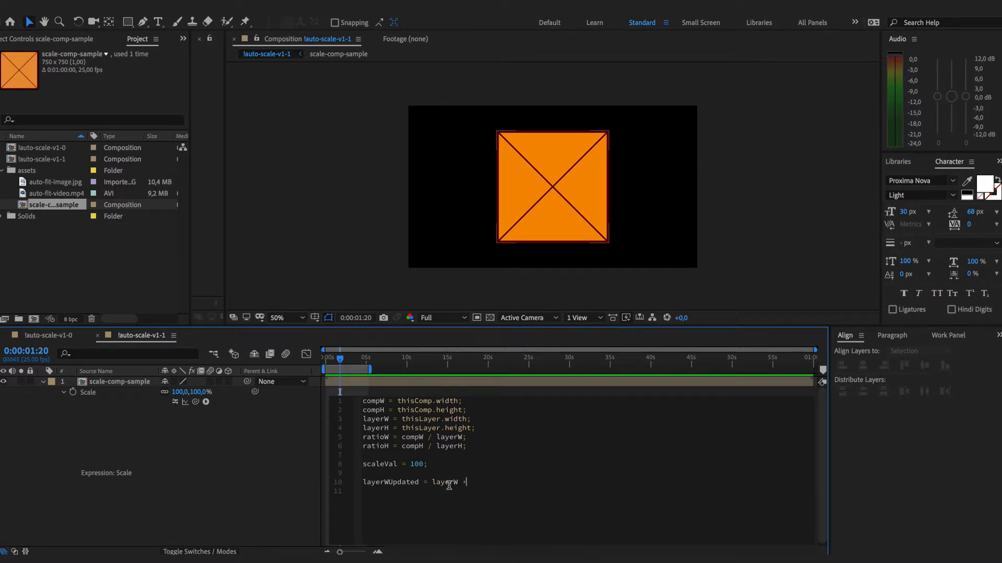
{"action": "type", "text": "ratioH;"}
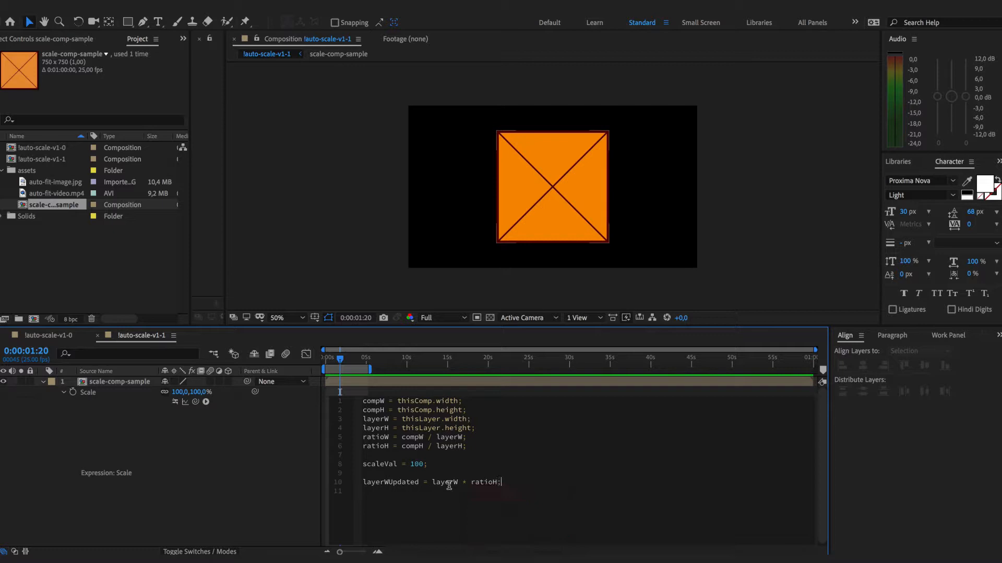
{"action": "type", "text": "i"}
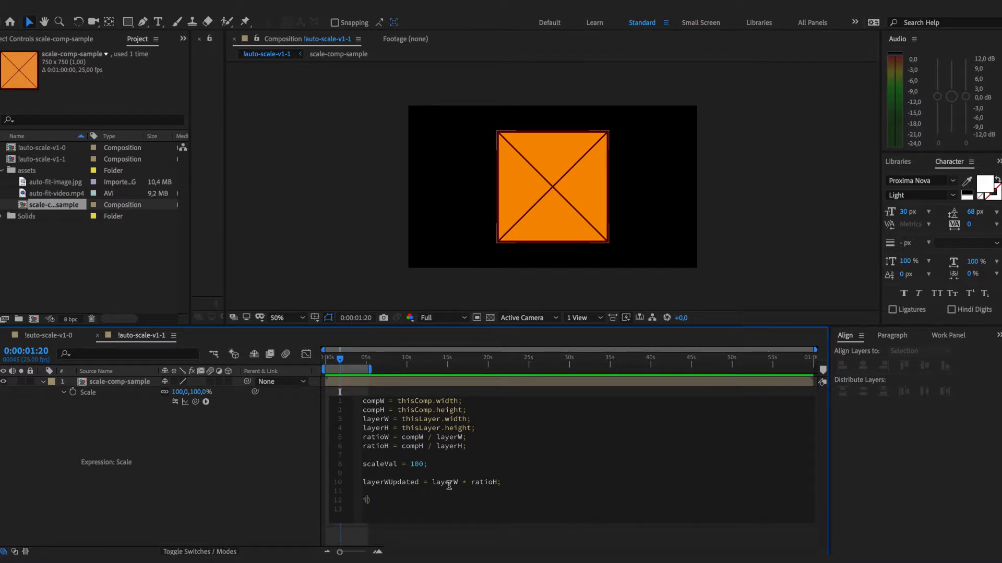
- Add an if/else: scaleNew uses ratioW when layerWUpdated exceeds compW, otherwise ratioH
{"action": "type", "text": "if("}
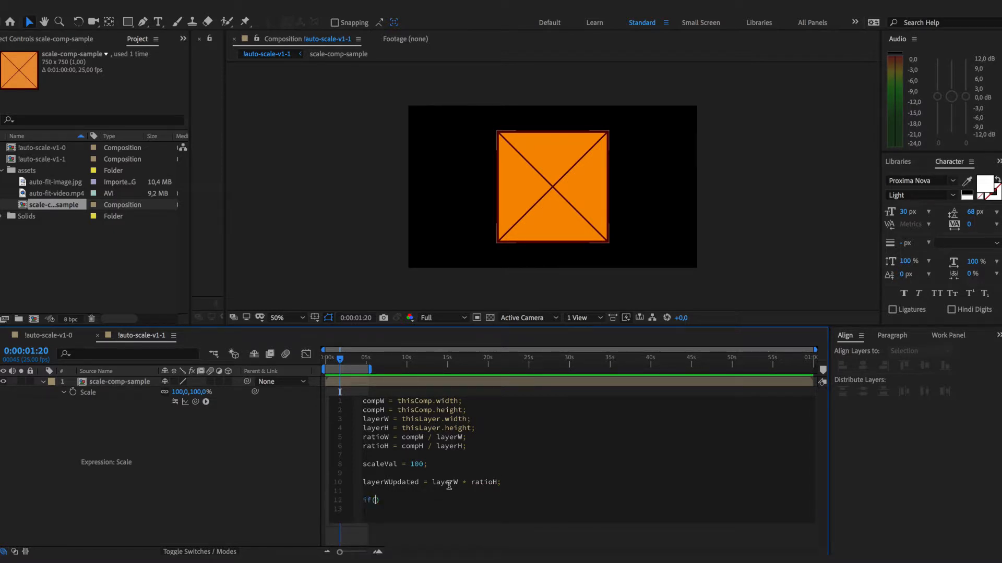
{"action": "type", "text": "layeW"}
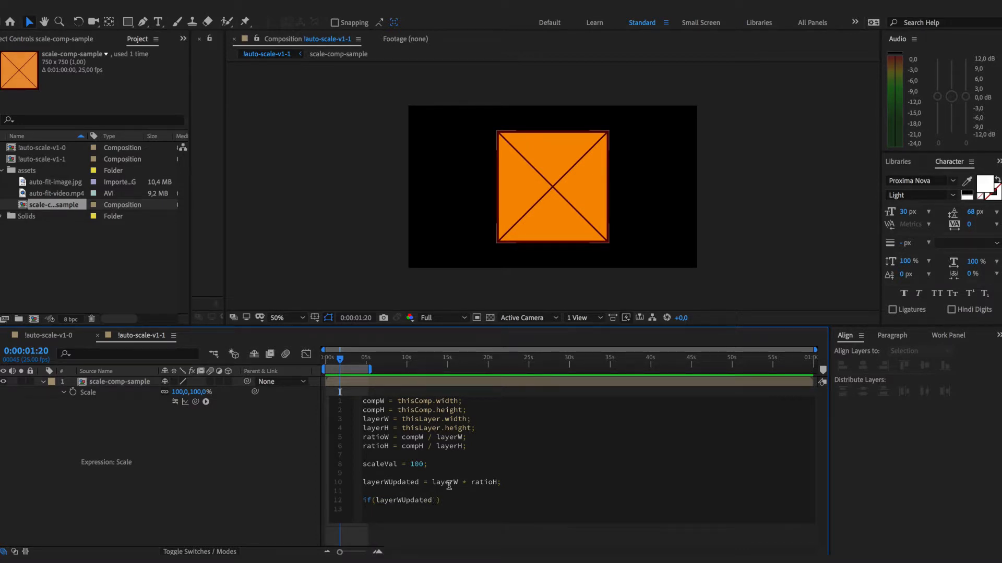
{"action": "type", "text": "> compW)"}
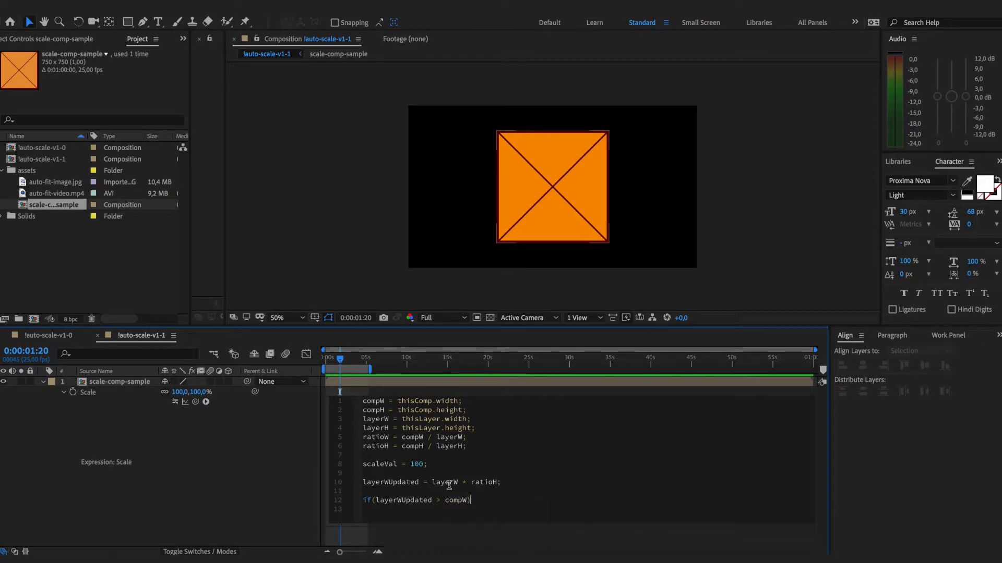
{"action": "type", "text": "{"}
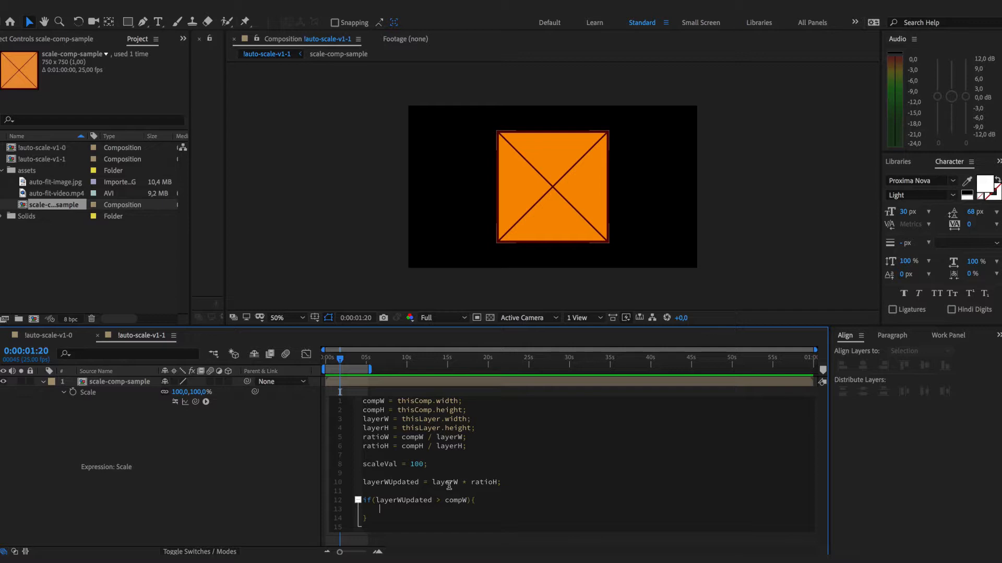
{"action": "type", "text": "scaleNew = scaleVal *"}
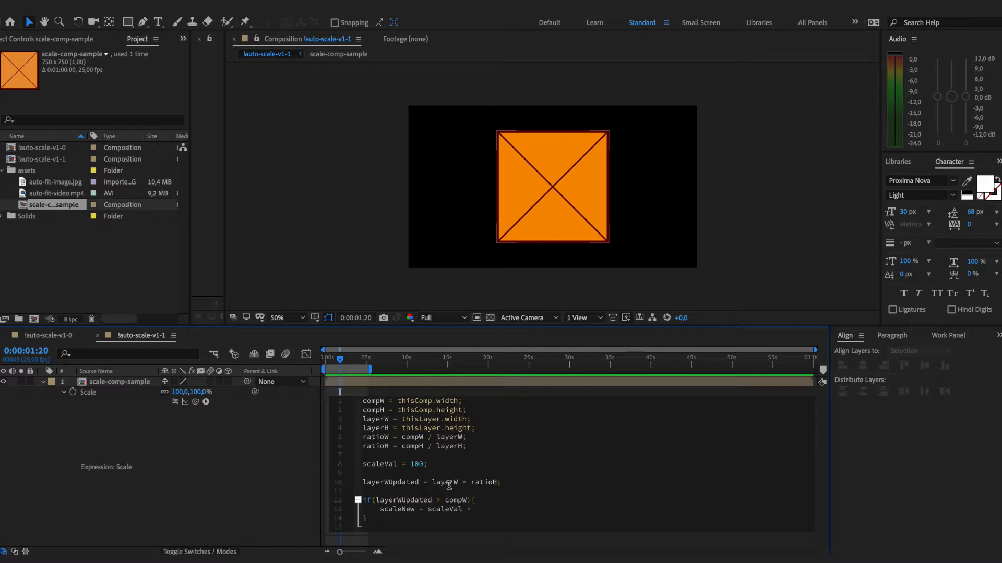
{"action": "type", "text": "ratioW;"}
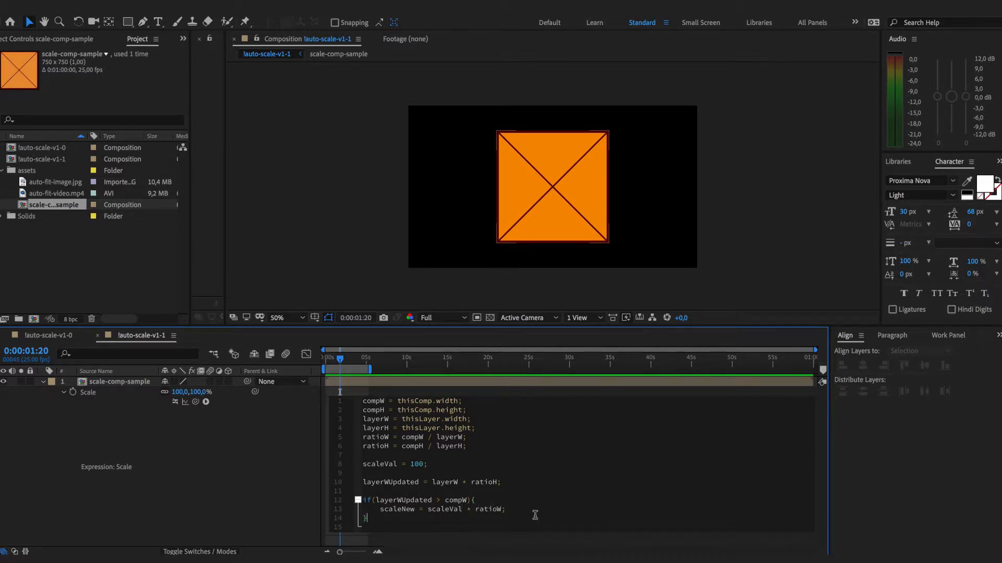
{"action": "type", "text": "else{"}
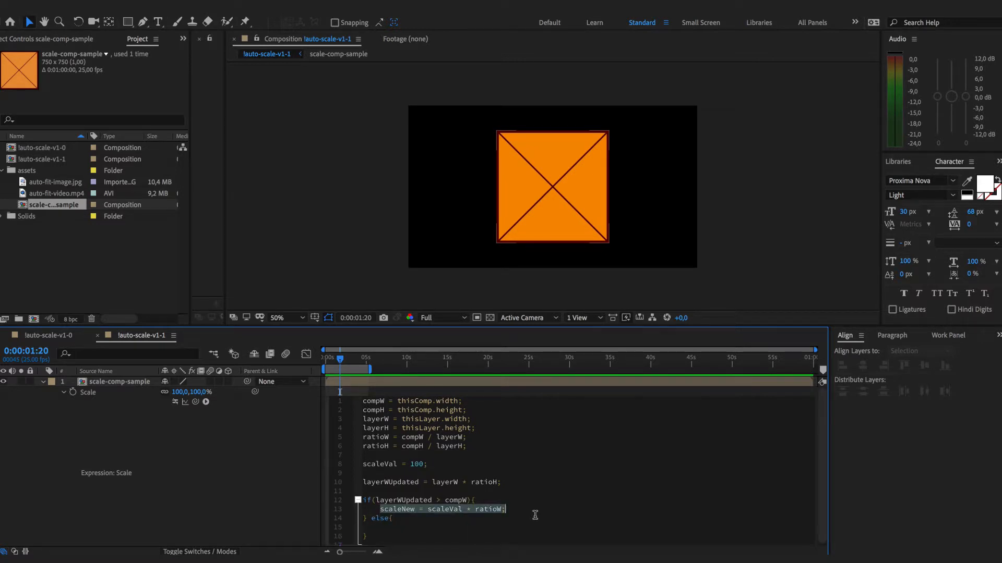
{"action": "type", "text": "scaleNew = scaleVal * ratioW;"}
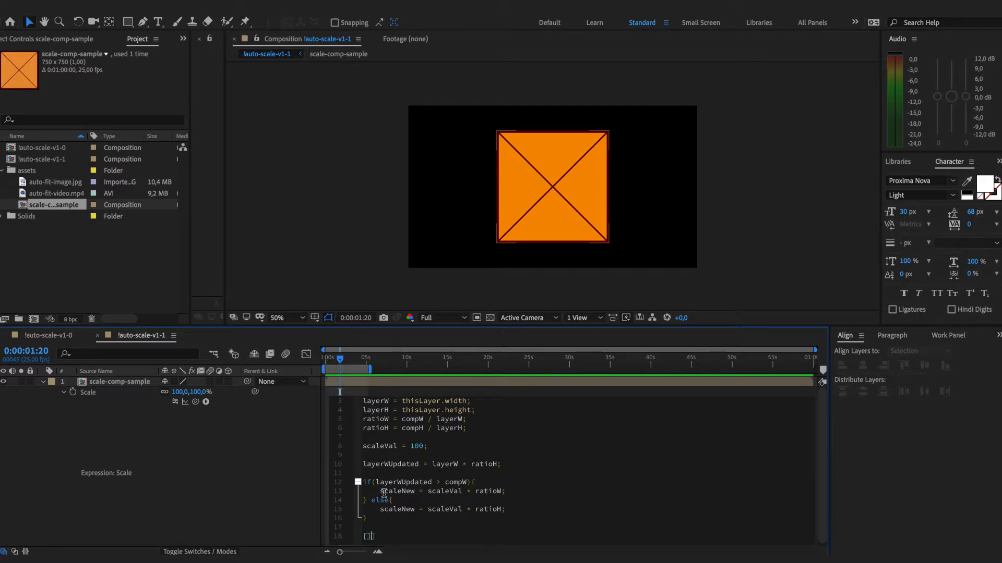
- End the expression with [scaleNew, scaleNew], scaling the placeholder to 144%
{"action": "type", "text": "scaleNew,"}
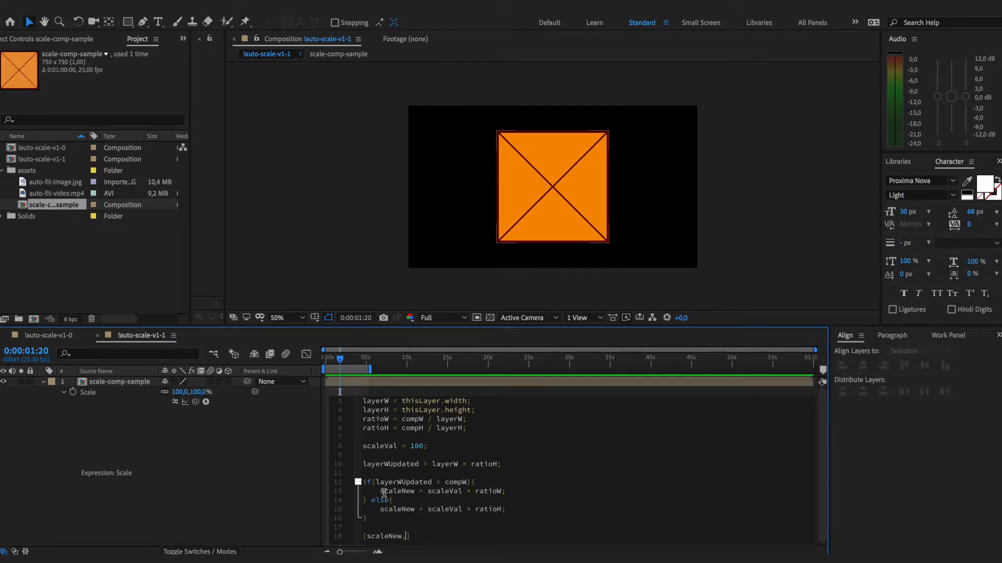
{"action": "type", "text": "scale"}
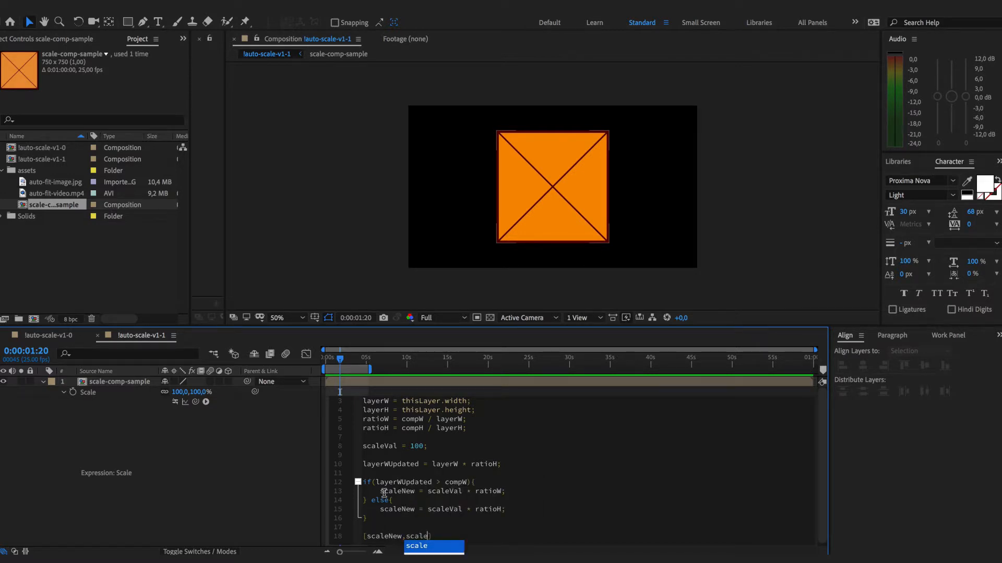
{"action": "type", "text": "New"}
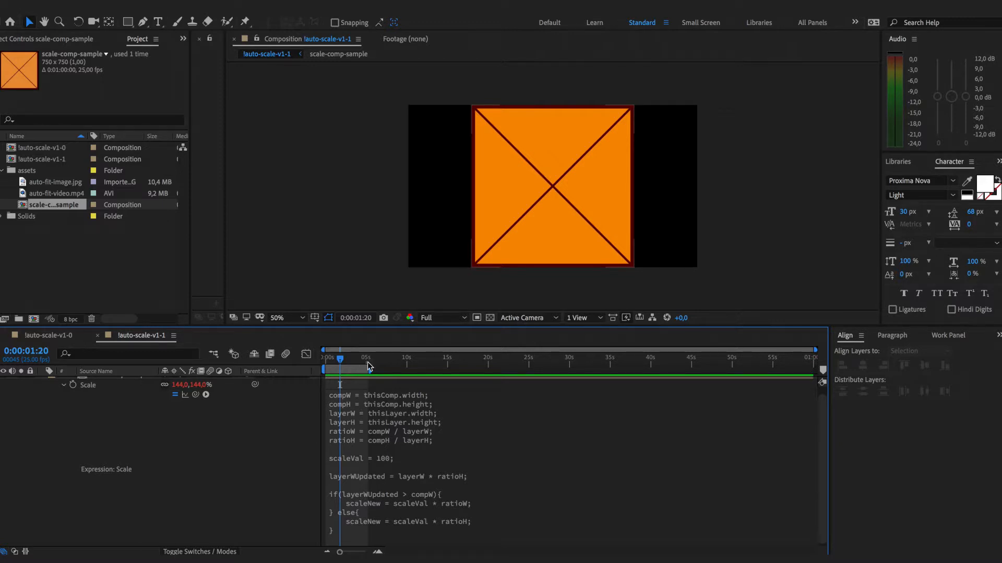
{"action": "mouse_move", "coordinate": [552, 255]}
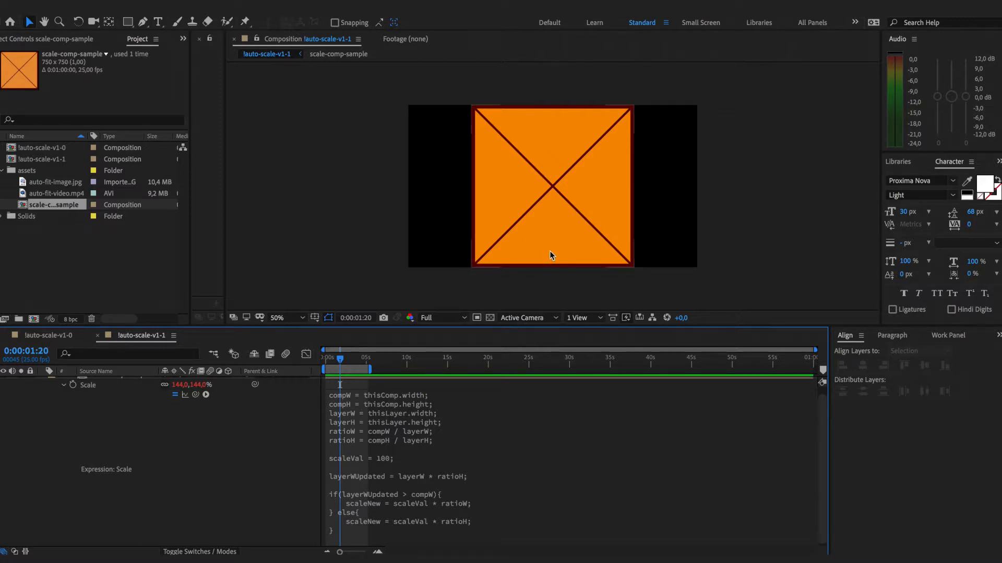
{"action": "mouse_move", "coordinate": [508, 298]}
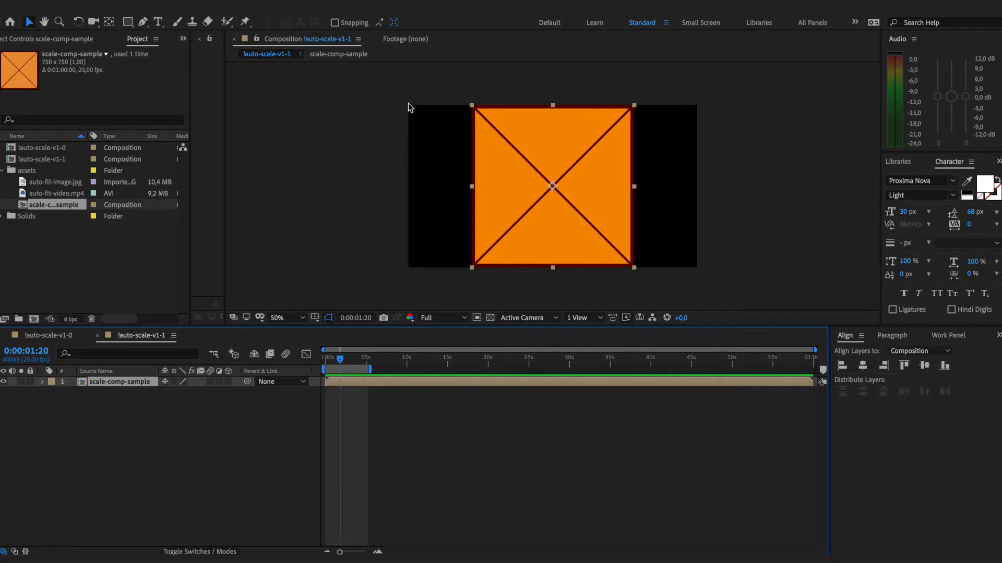
{"action": "mouse_move", "coordinate": [390, 230]}
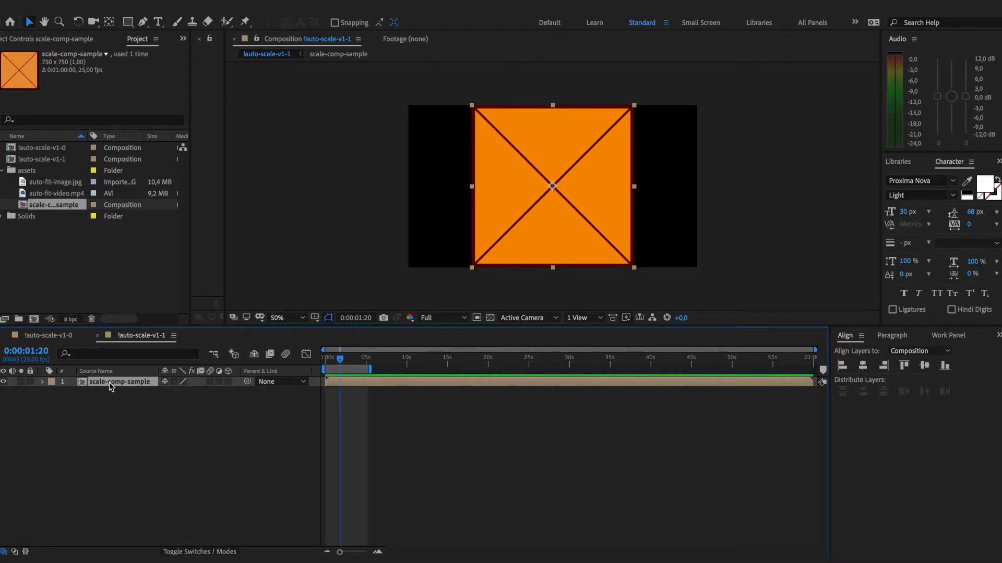
- Duplicate the placeholder layer, reveal the copy's scale, and make the filling copy visible
{"action": "key", "text": "ctrl+d"}
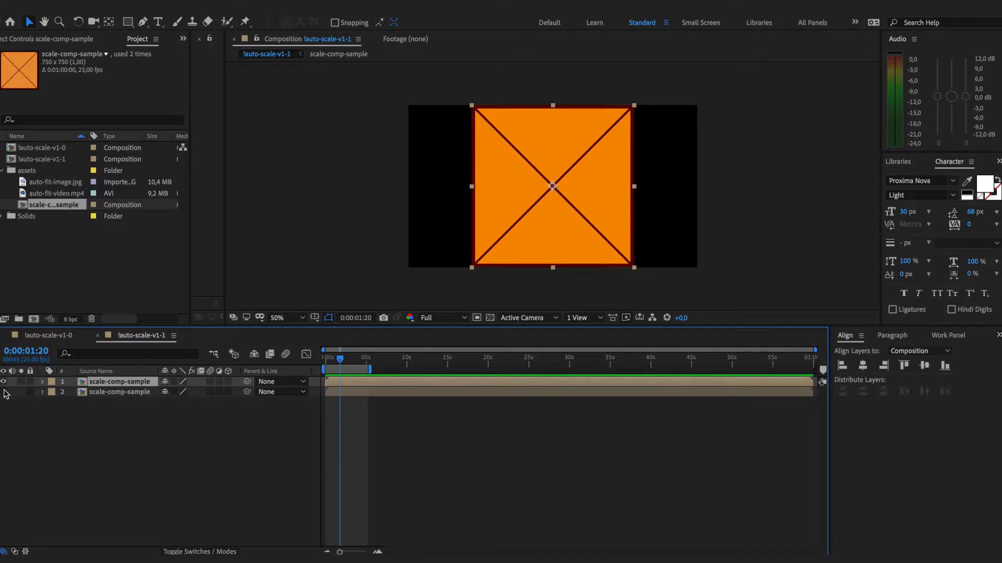
{"action": "left_click", "coordinate": [41, 382]}
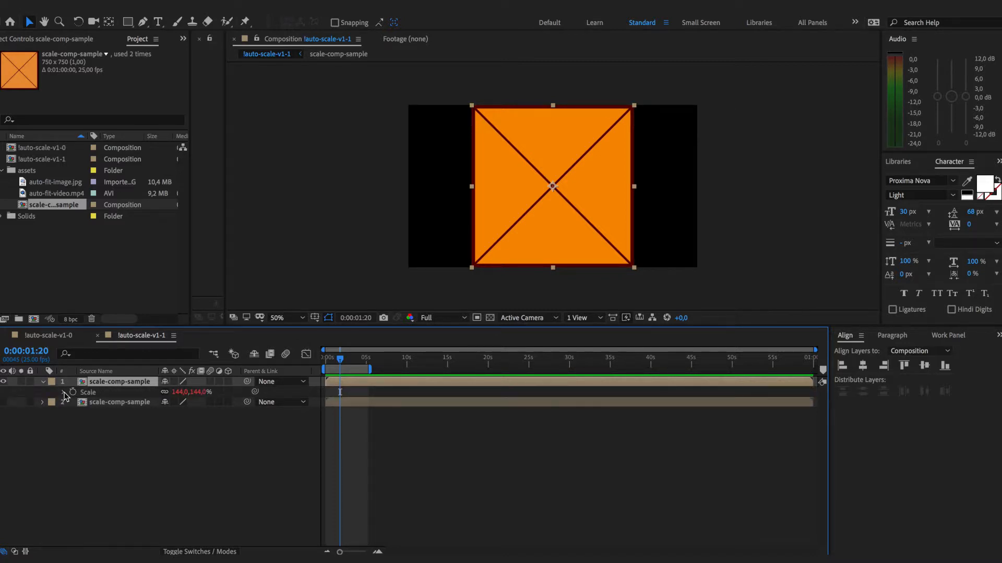
{"action": "left_click", "coordinate": [88, 392]}
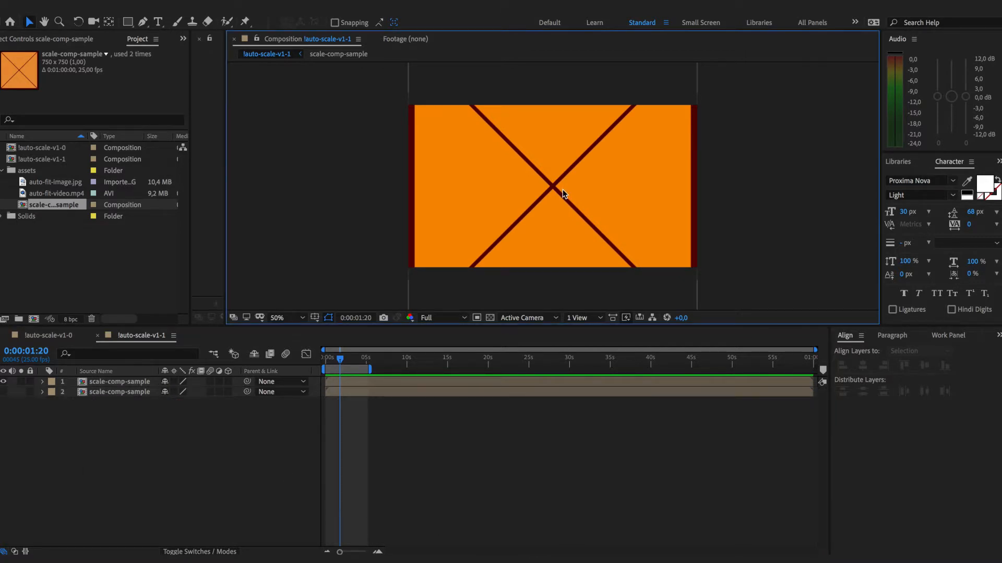
{"action": "mouse_move", "coordinate": [410, 171]}
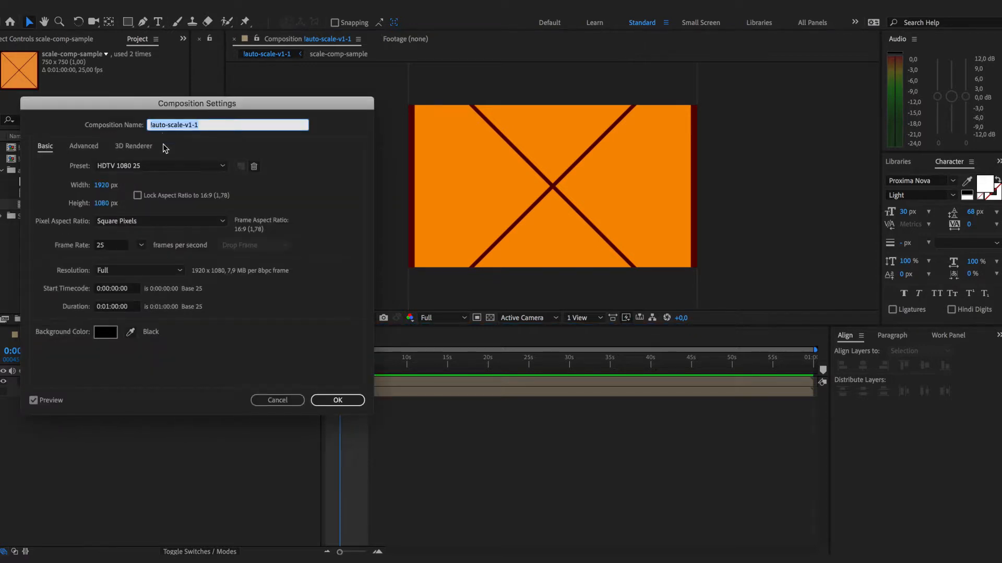
- Preview composition widths 2060 and 2476, toggling Lock Aspect Ratio on and off
{"action": "type", "text": "2060"}
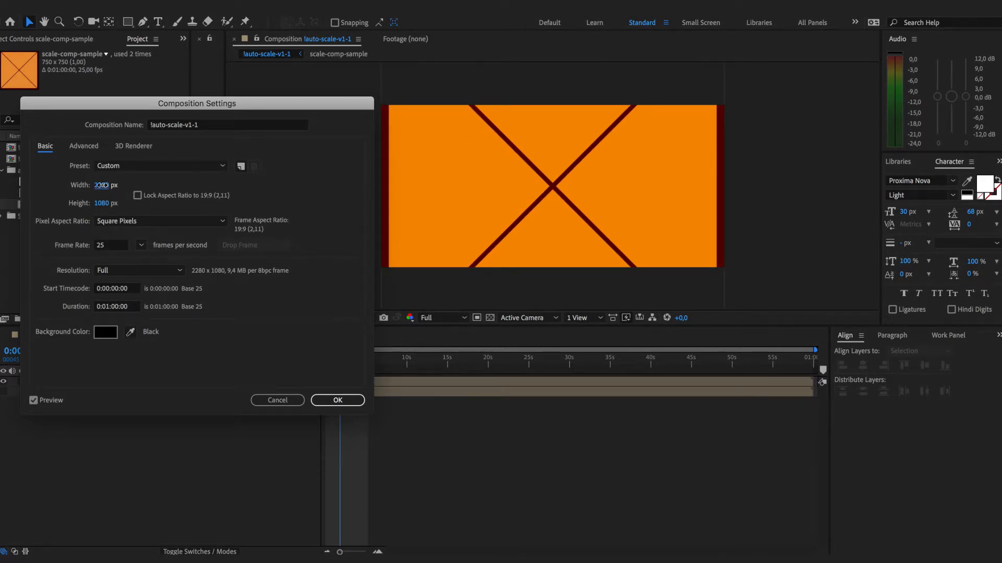
{"action": "type", "text": "2476"}
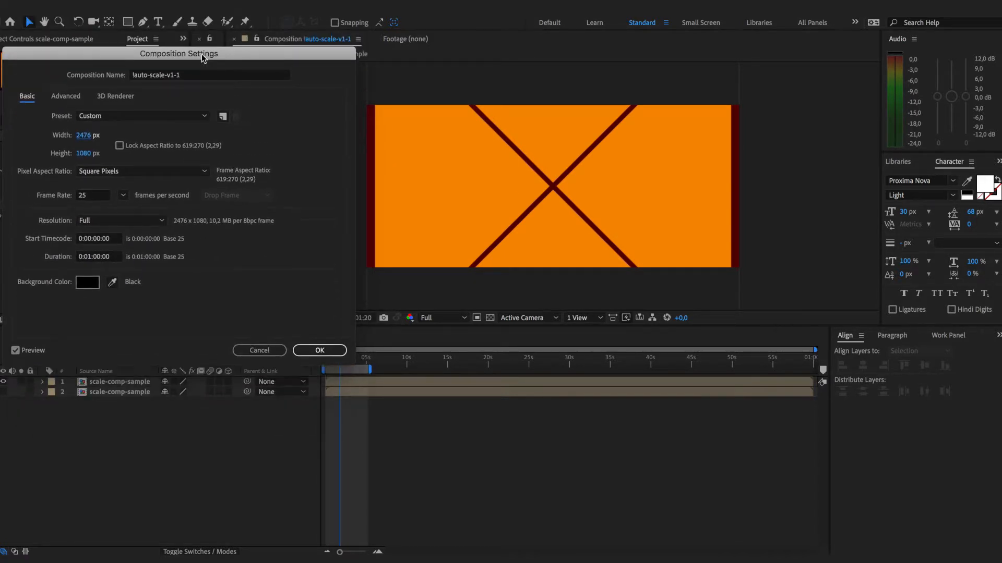
{"action": "left_click", "coordinate": [319, 350]}
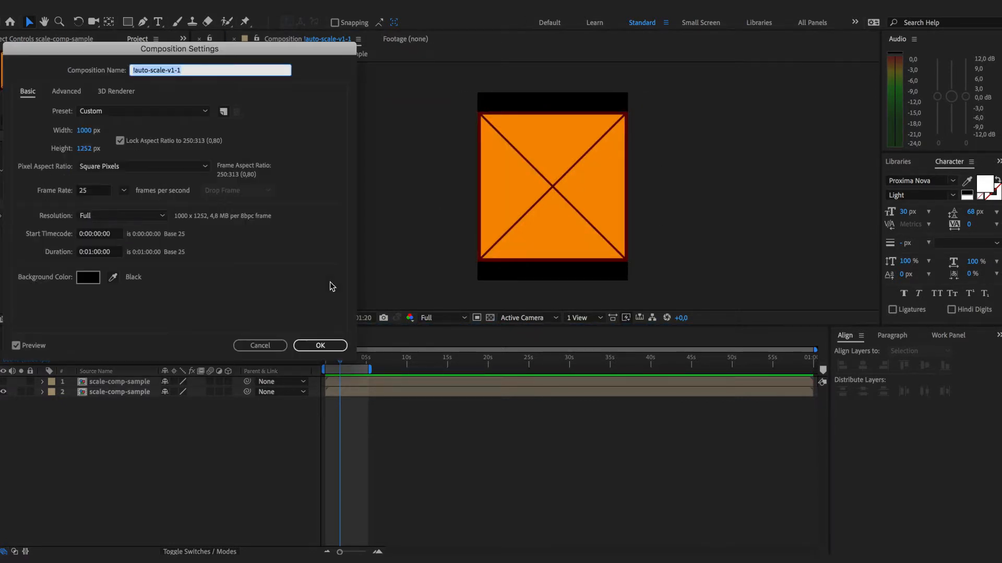
{"action": "left_click", "coordinate": [120, 140]}
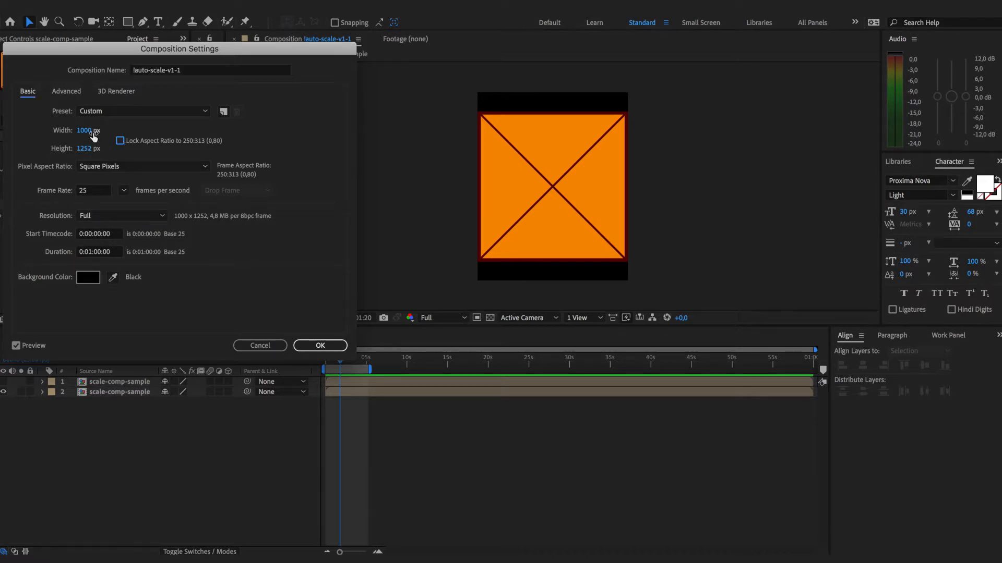
- Try more widths and heights (1169–1880, 1407, 1604), then close Composition Settings
{"action": "type", "text": "1169"}
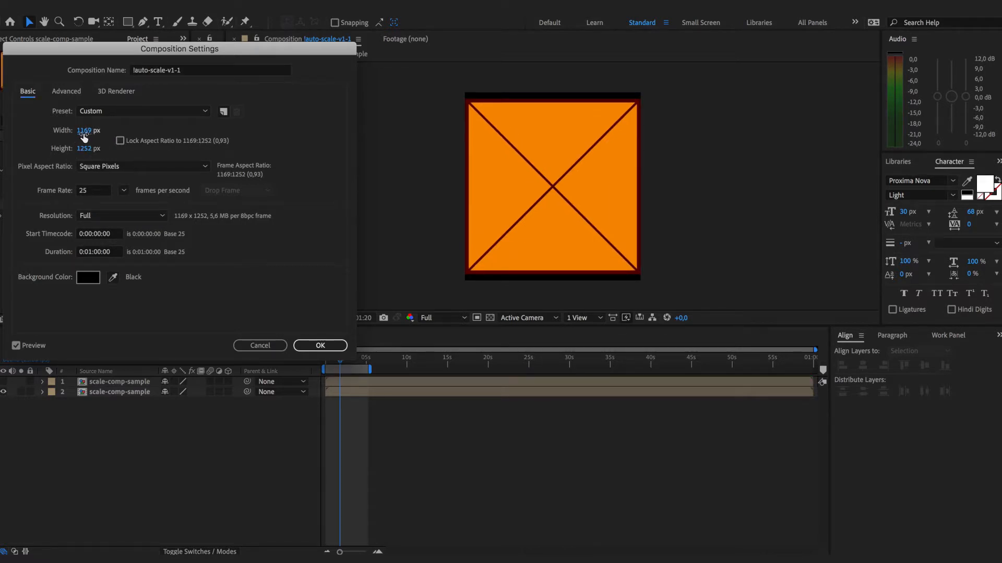
{"action": "type", "text": "1273"}
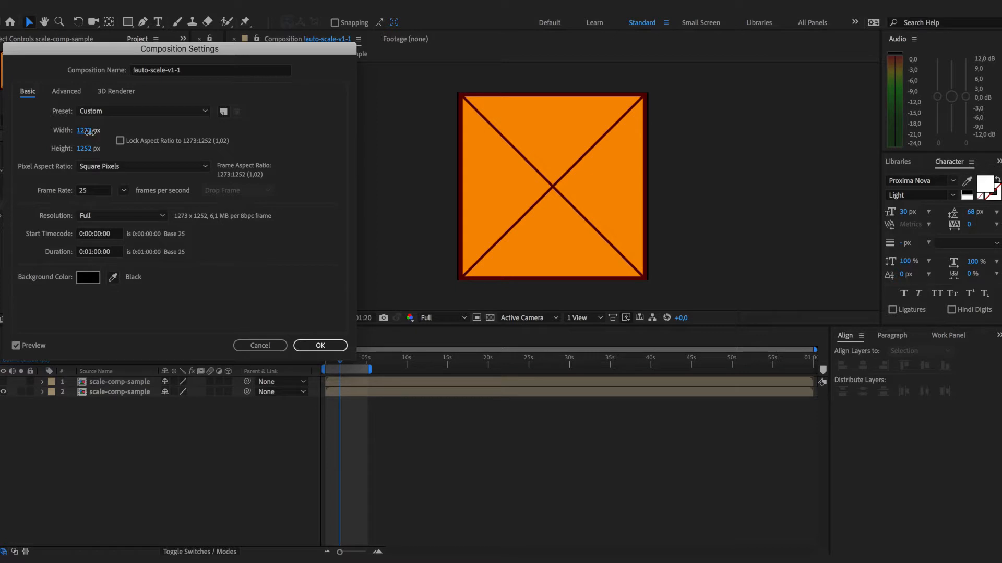
{"action": "type", "text": "980"}
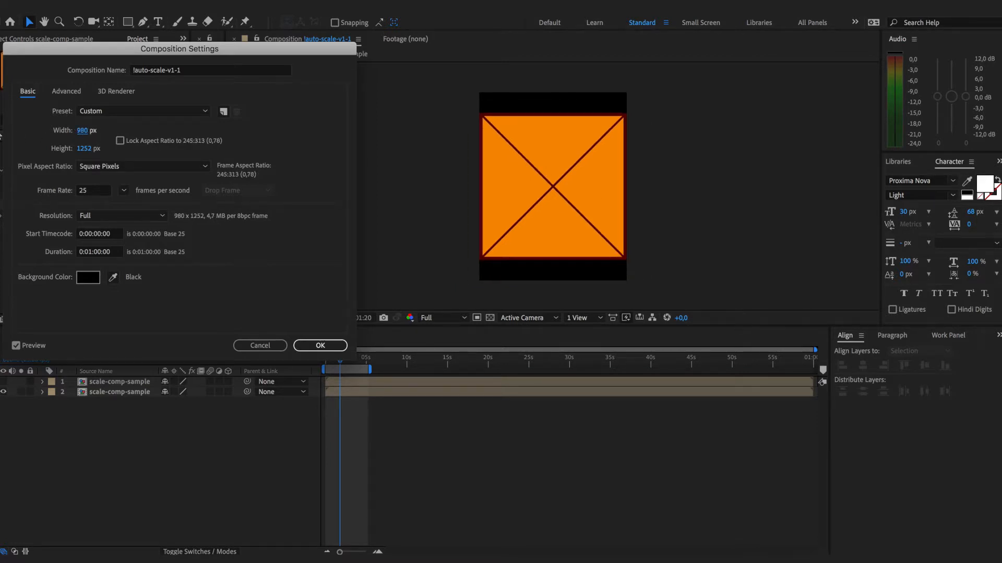
{"action": "type", "text": "1115"}
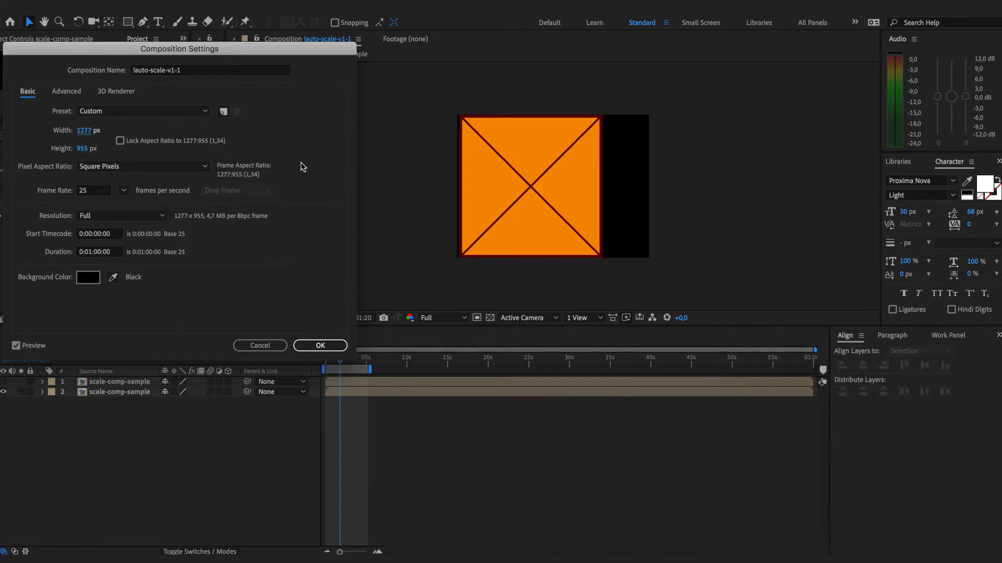
{"action": "type", "text": "1466"}
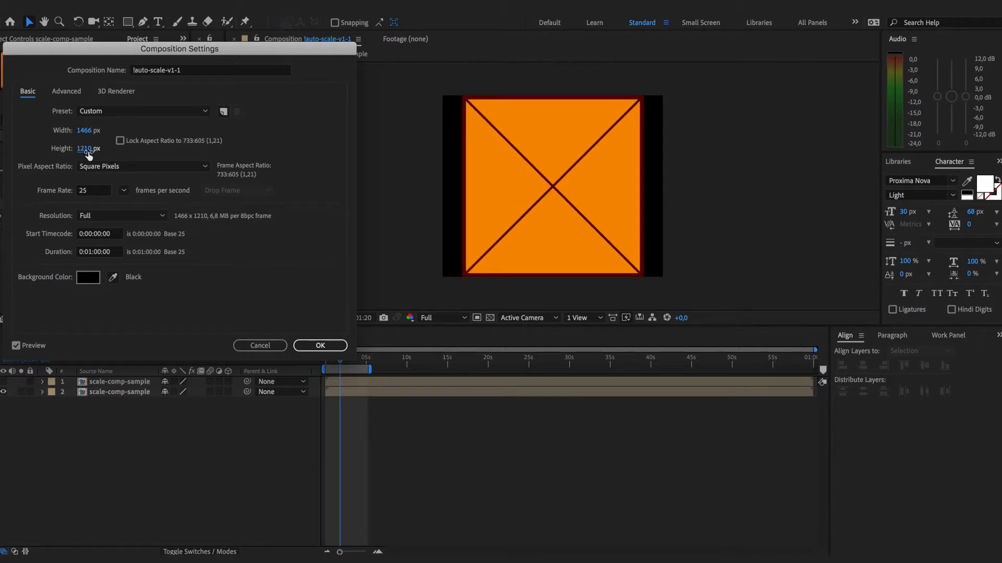
{"action": "type", "text": "1107"}
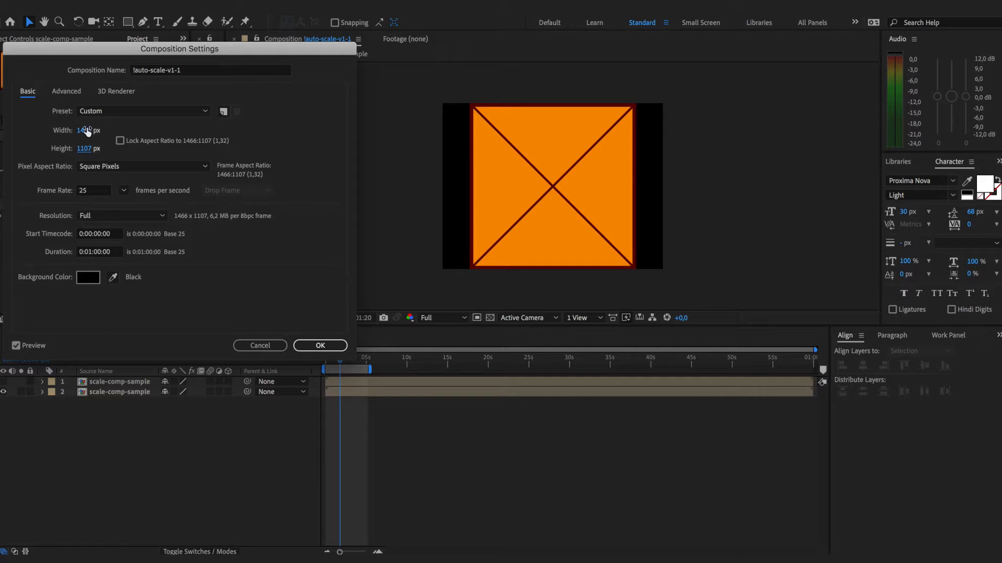
{"action": "type", "text": "1880"}
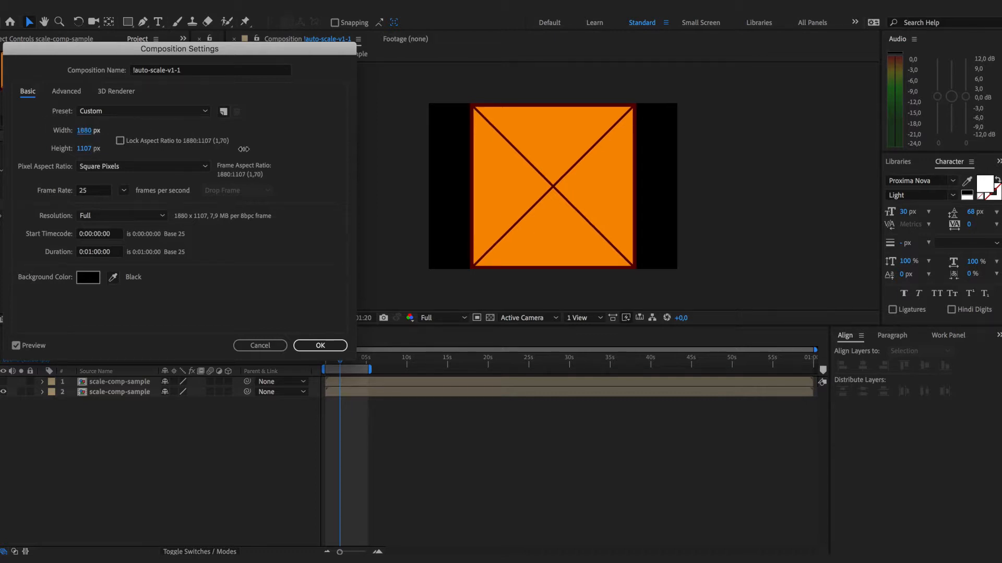
{"action": "left_click", "coordinate": [320, 345]}
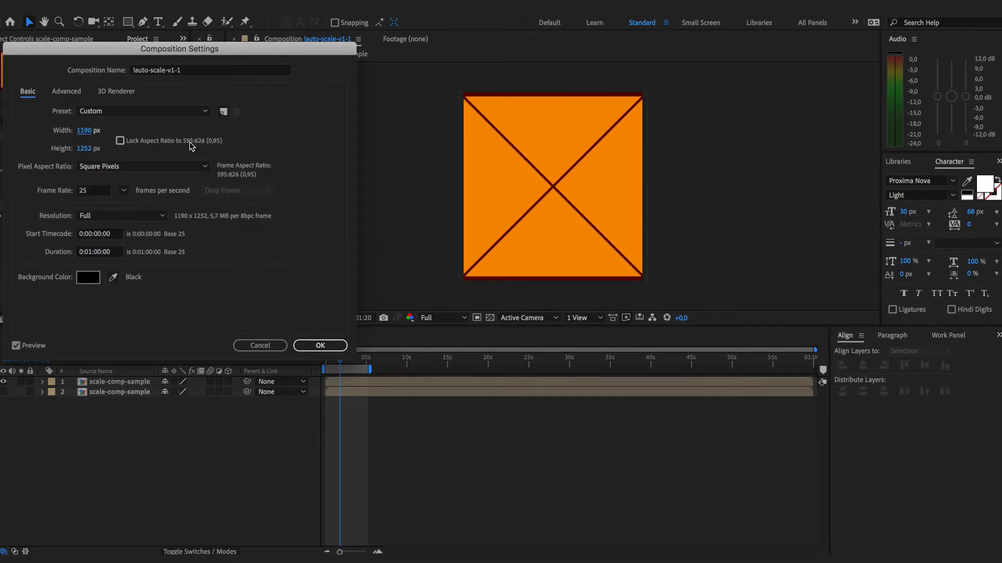
{"action": "type", "text": "1407"}
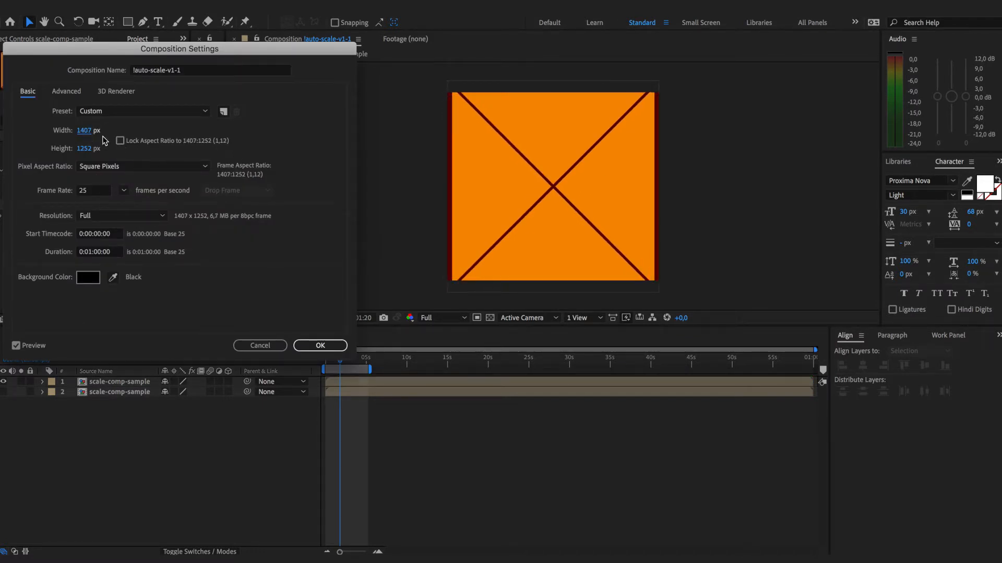
{"action": "type", "text": "1604"}
{"action": "type", "text": "10"}
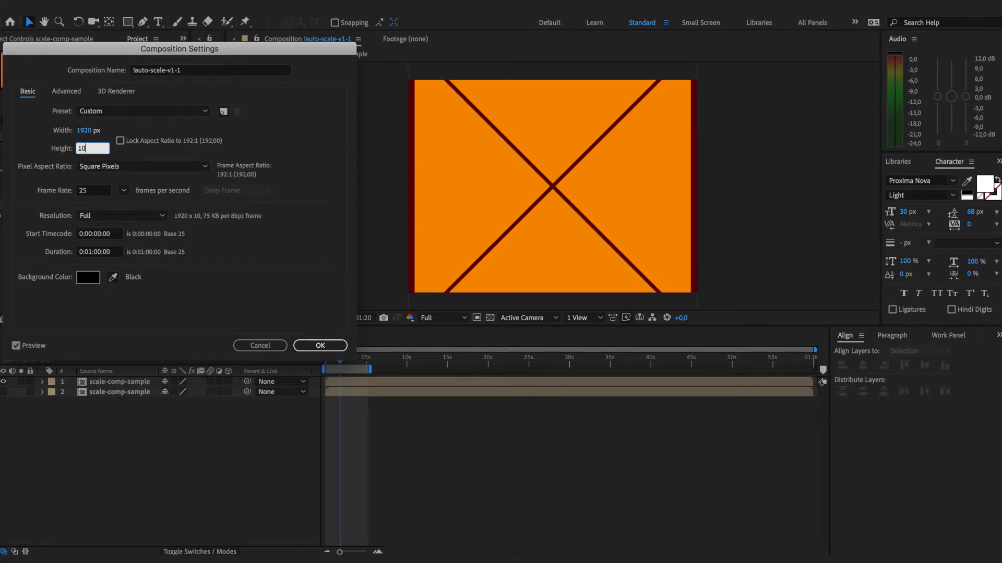
{"action": "left_click", "coordinate": [319, 345]}
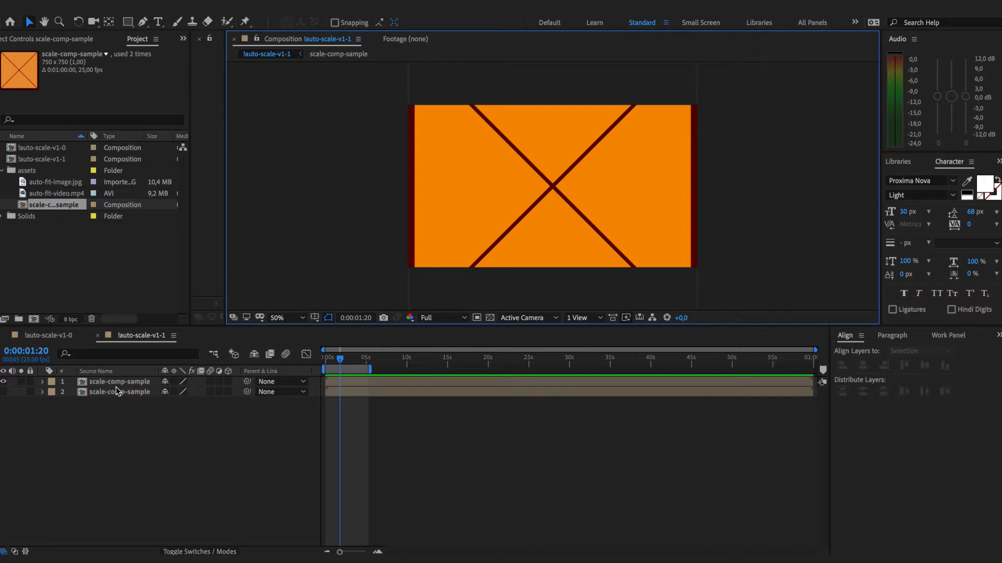
- Swap the top placeholder for auto-fit-image.jpg, hide it, and choose the video asset
{"action": "left_click", "coordinate": [118, 381]}
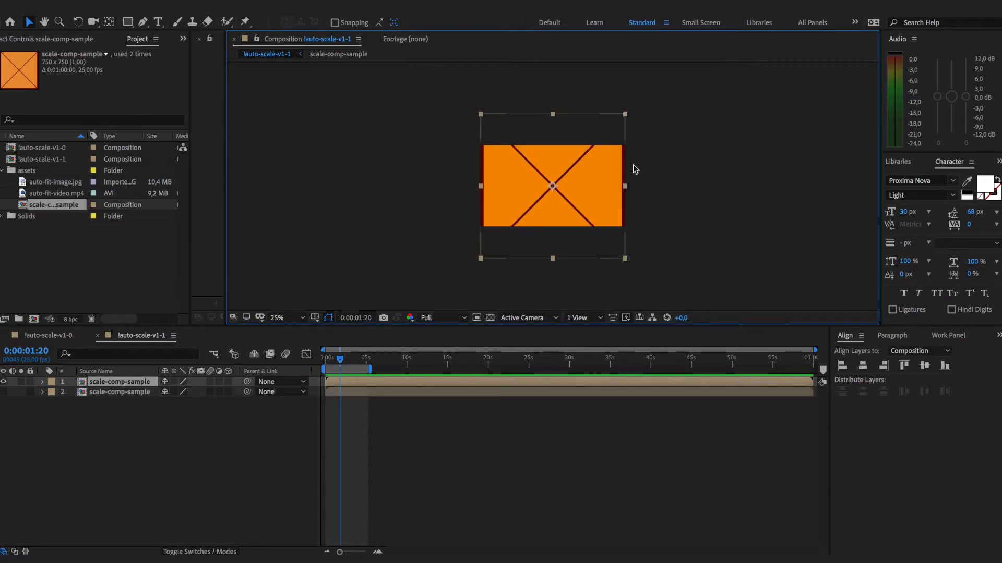
{"action": "mouse_move", "coordinate": [45, 190]}
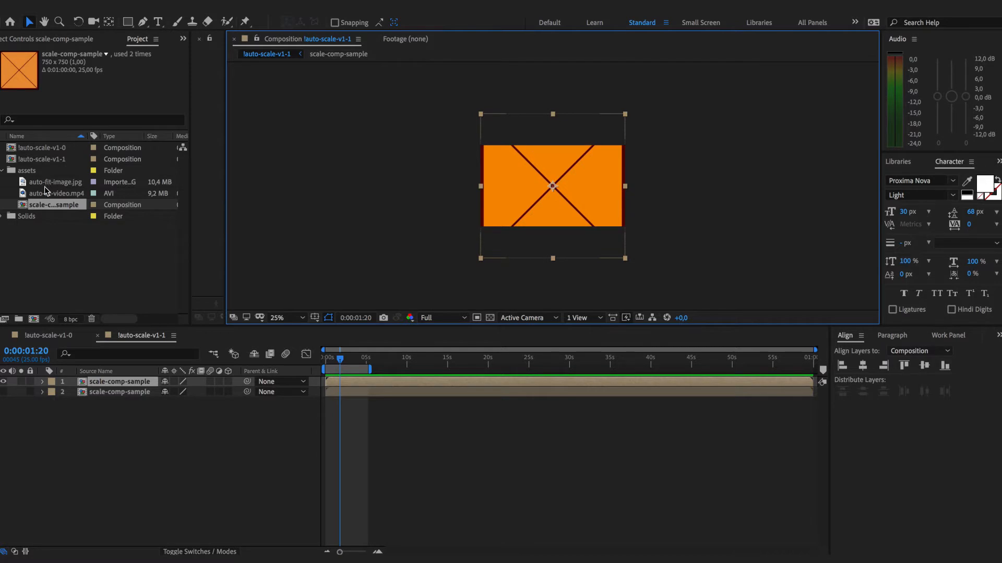
{"action": "left_click", "coordinate": [57, 182]}
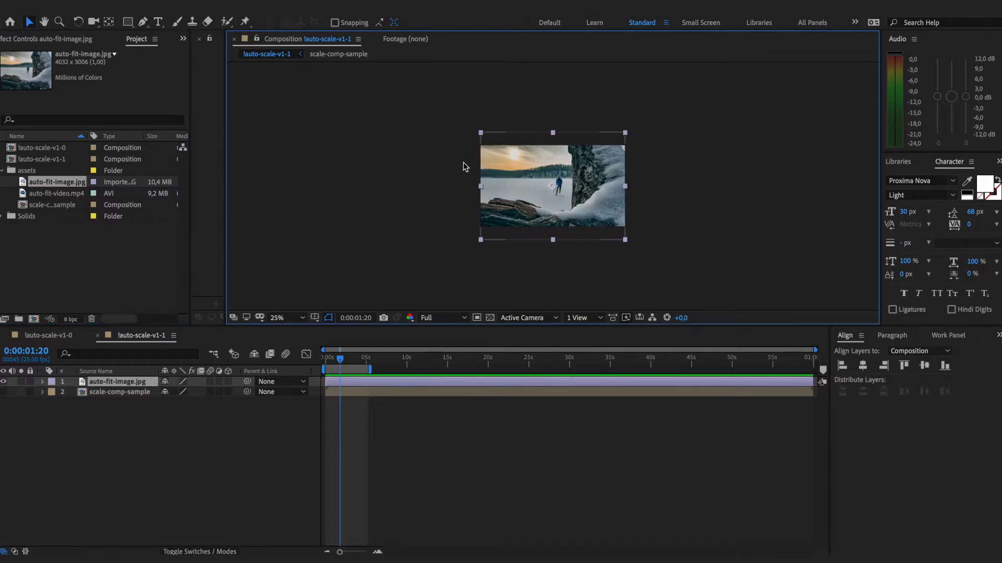
{"action": "left_click", "coordinate": [277, 317]}
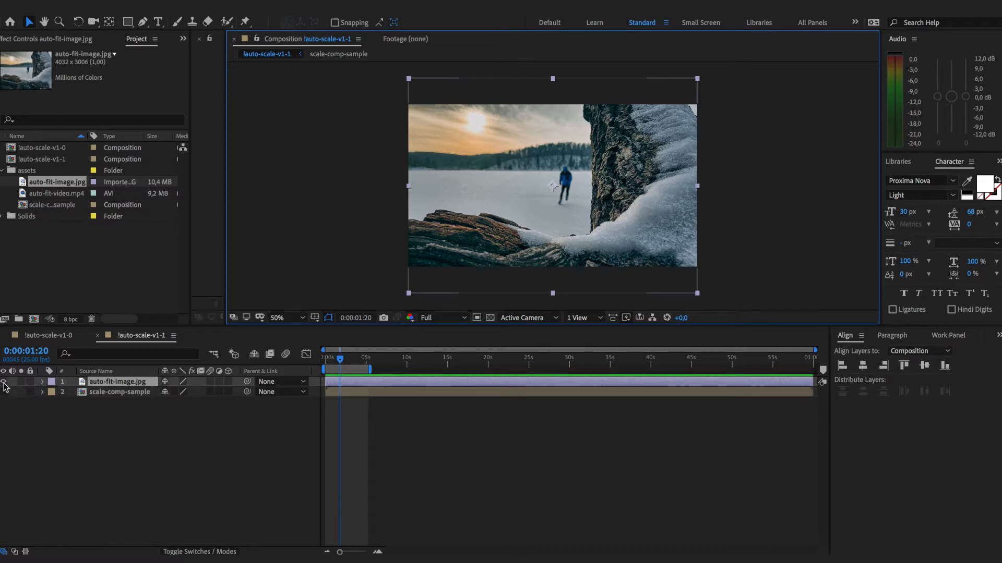
{"action": "left_click", "coordinate": [120, 392]}
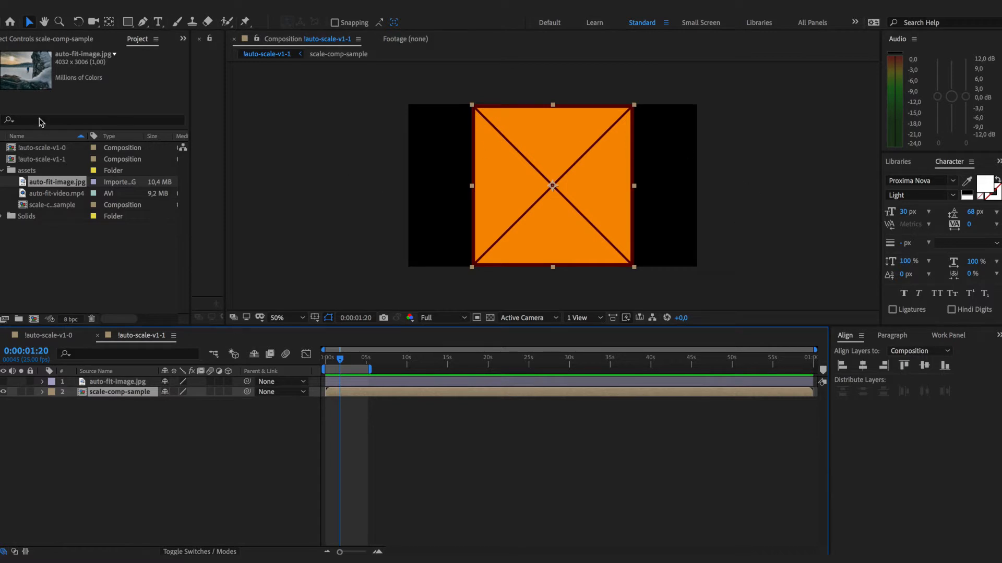
{"action": "mouse_move", "coordinate": [64, 200]}
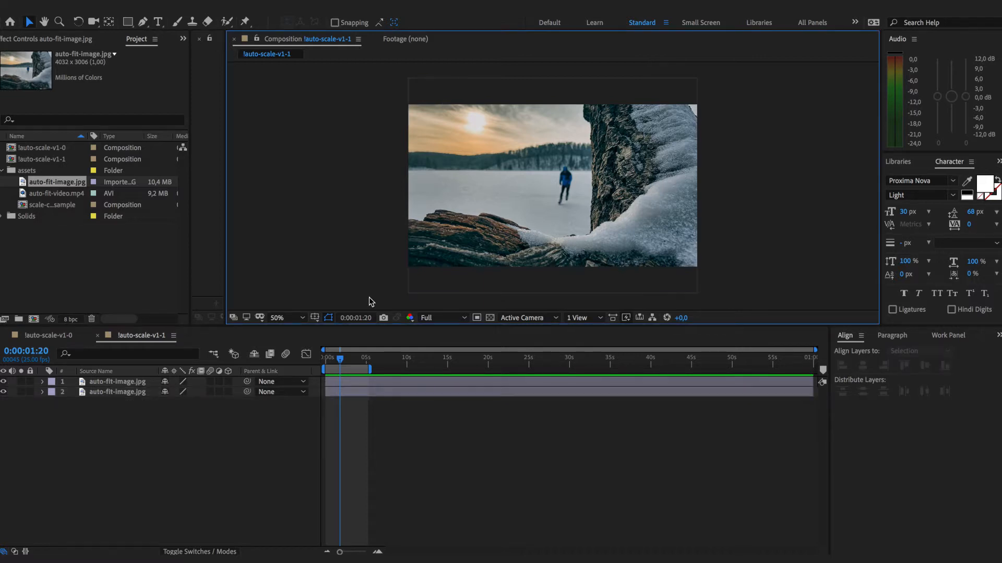
{"action": "mouse_move", "coordinate": [339, 240]}
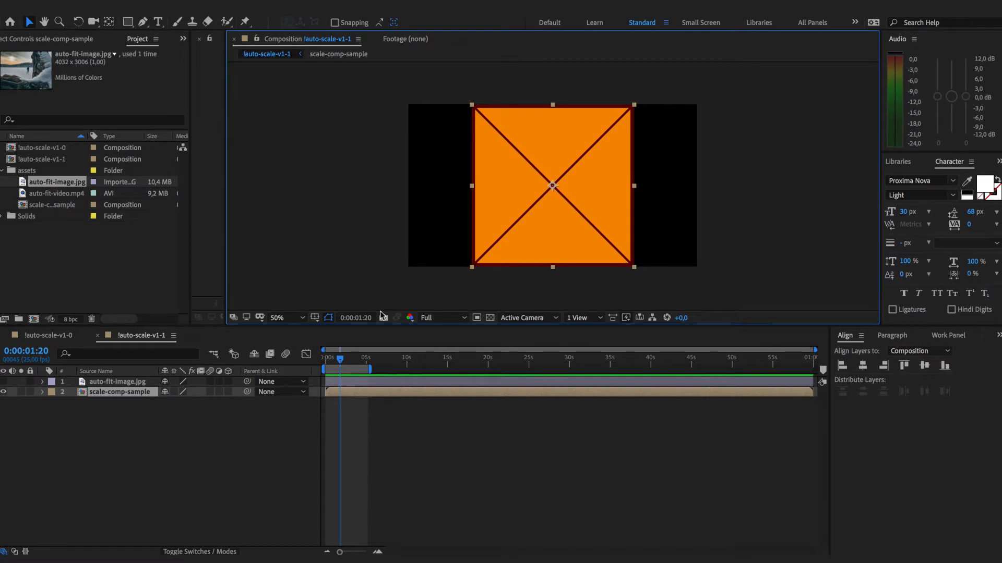
{"action": "left_click", "coordinate": [345, 249]}
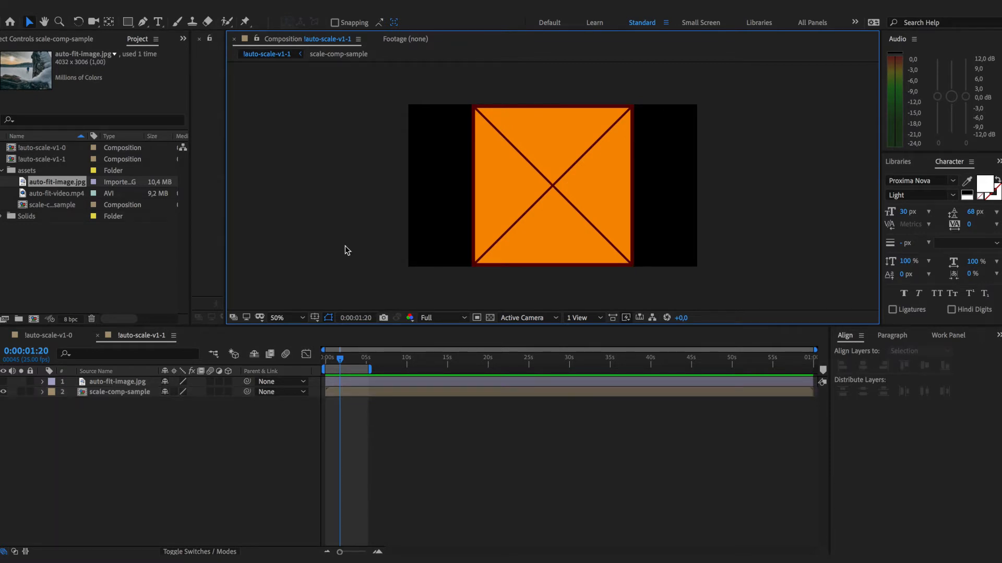
{"action": "mouse_move", "coordinate": [543, 191]}
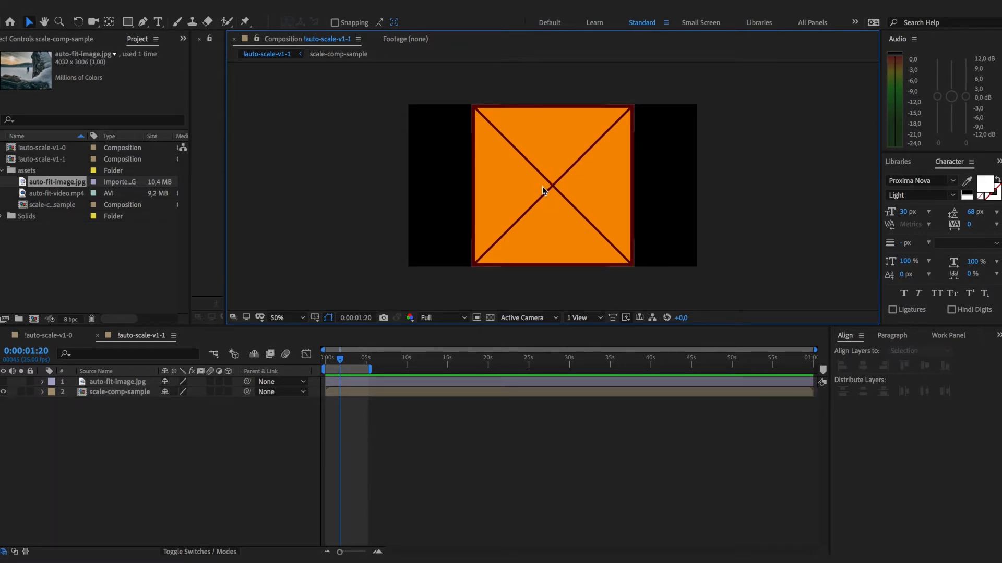
{"action": "mouse_move", "coordinate": [569, 179]}
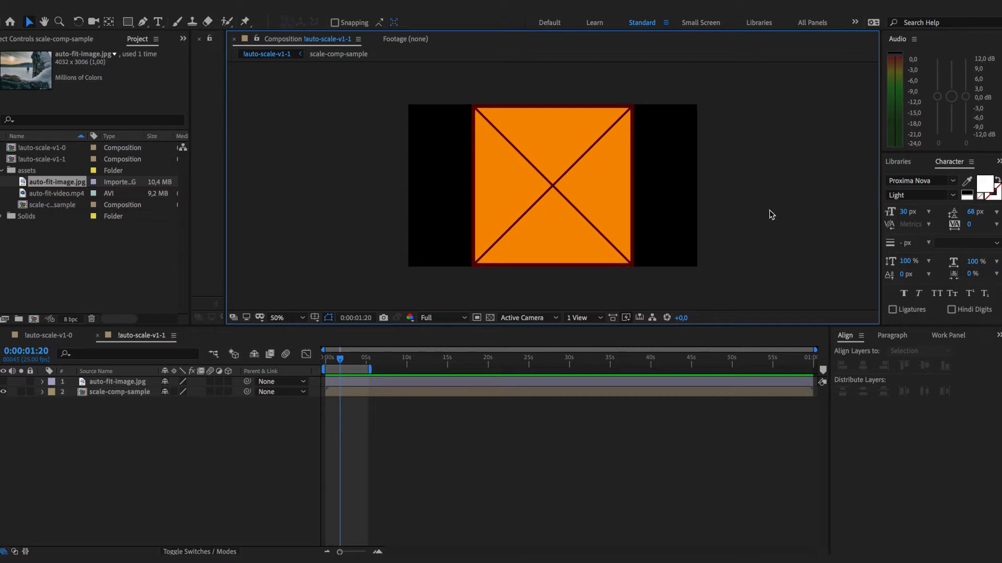
{"action": "mouse_move", "coordinate": [669, 183]}
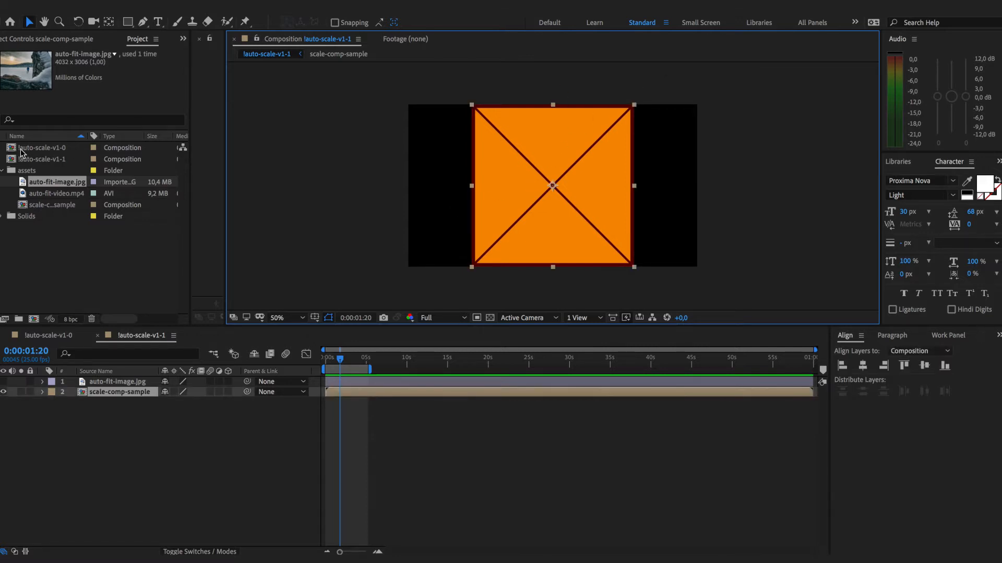
{"action": "left_click", "coordinate": [56, 193]}
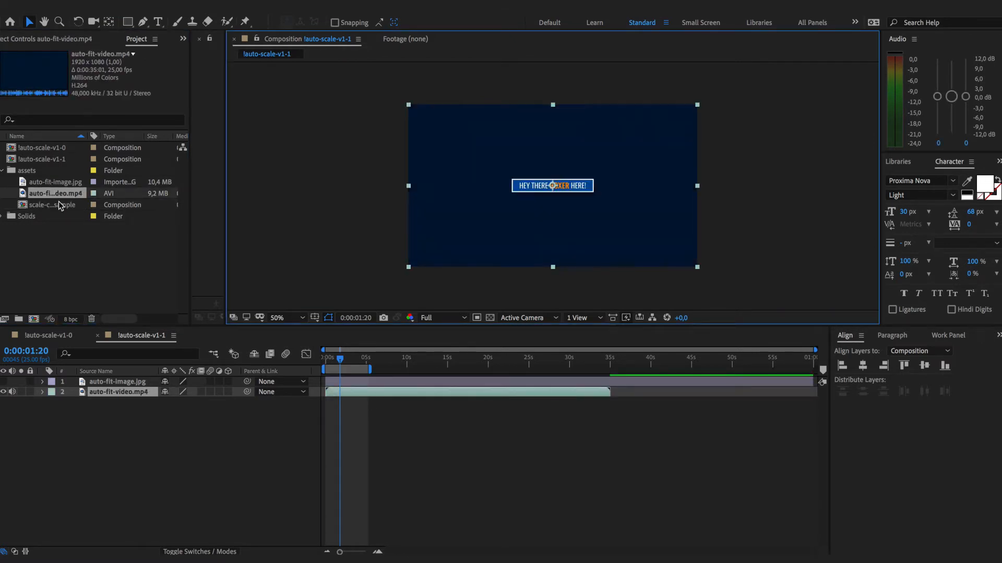
- Swap in auto-fit-image, resize the comp to portrait 1080×1920, and put auto-fit-video on top
{"action": "left_click", "coordinate": [57, 182]}
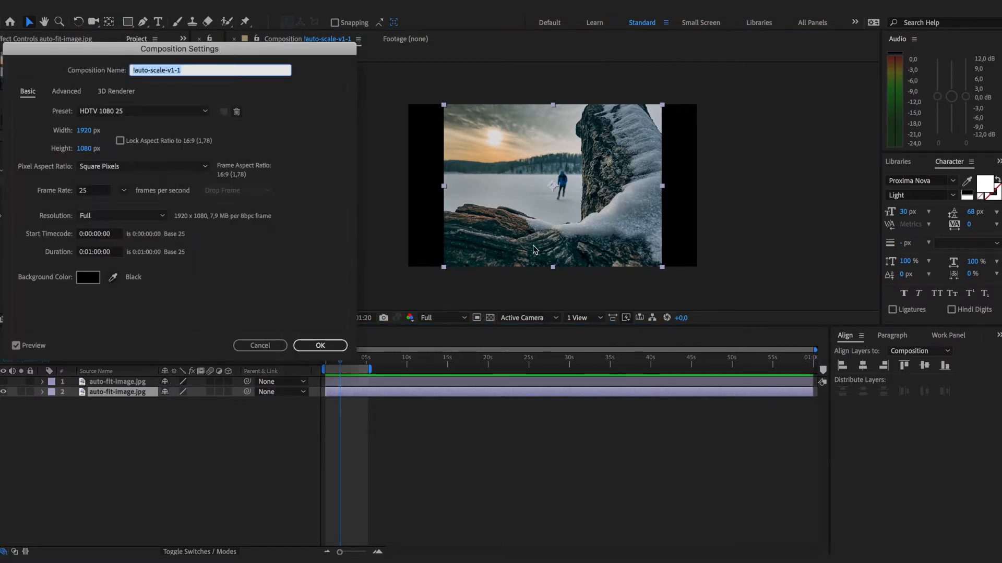
{"action": "left_click", "coordinate": [92, 131]}
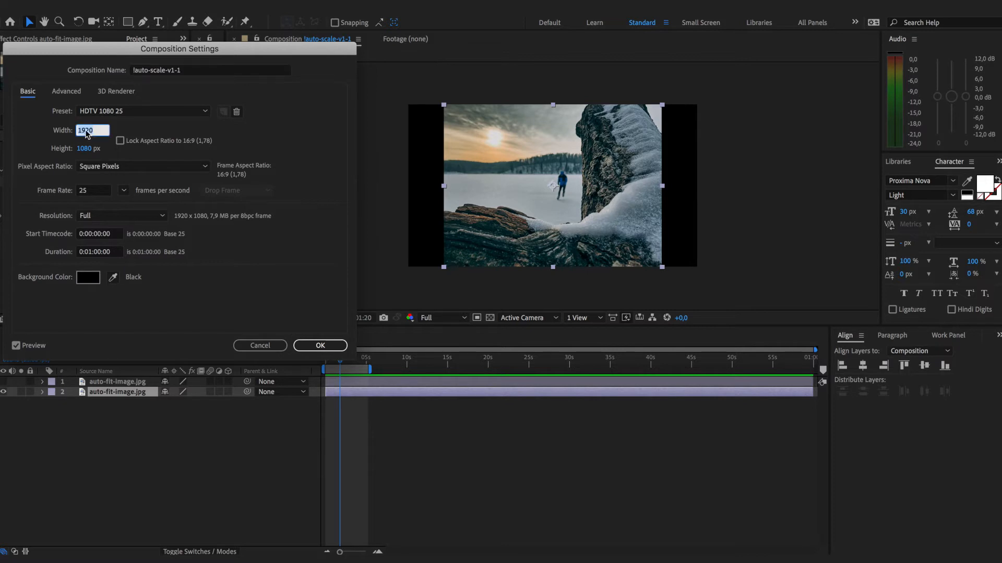
{"action": "type", "text": "1080"}
{"action": "left_click", "coordinate": [89, 148]}
{"action": "type", "text": "1920"}
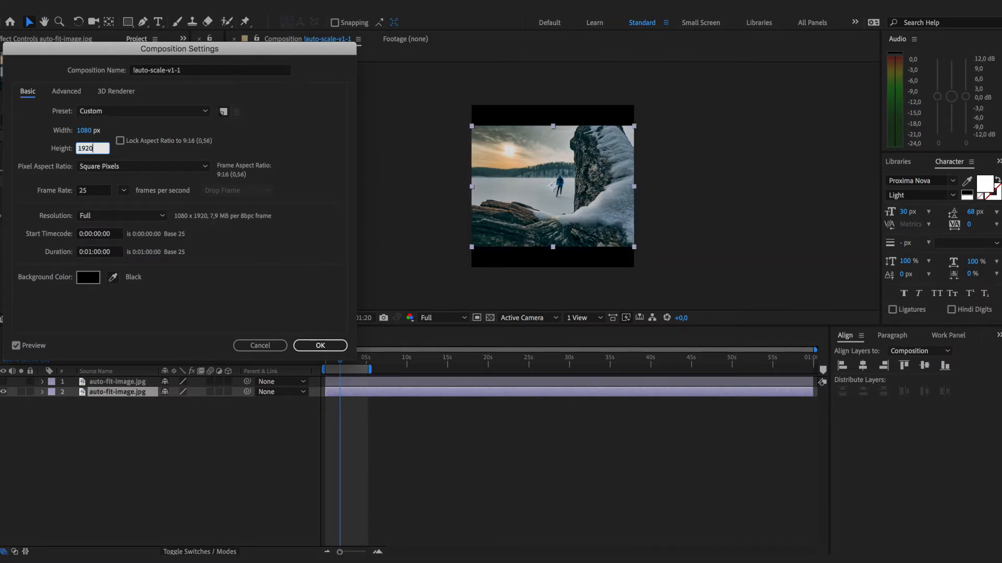
{"action": "left_click", "coordinate": [319, 345]}
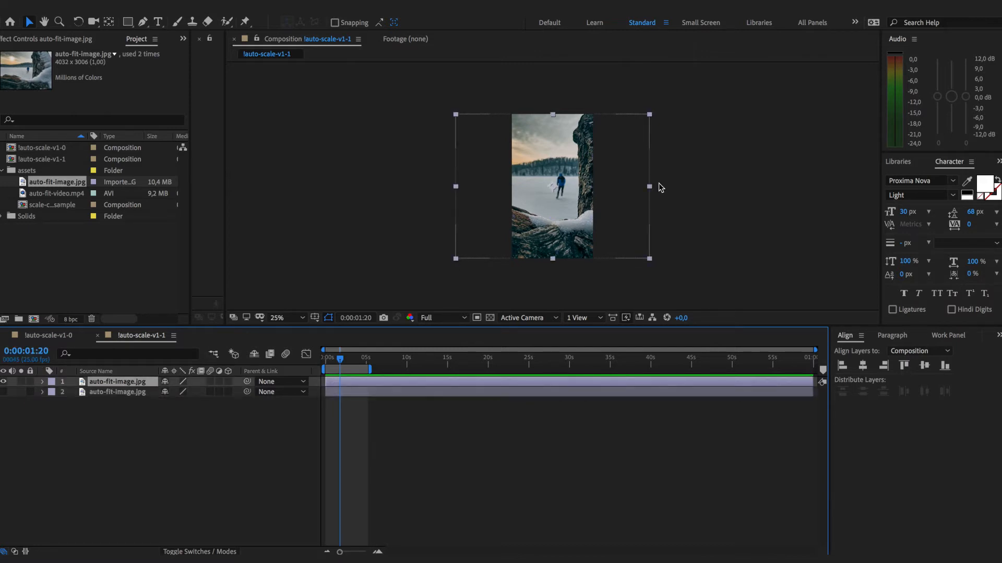
{"action": "left_click", "coordinate": [56, 193]}
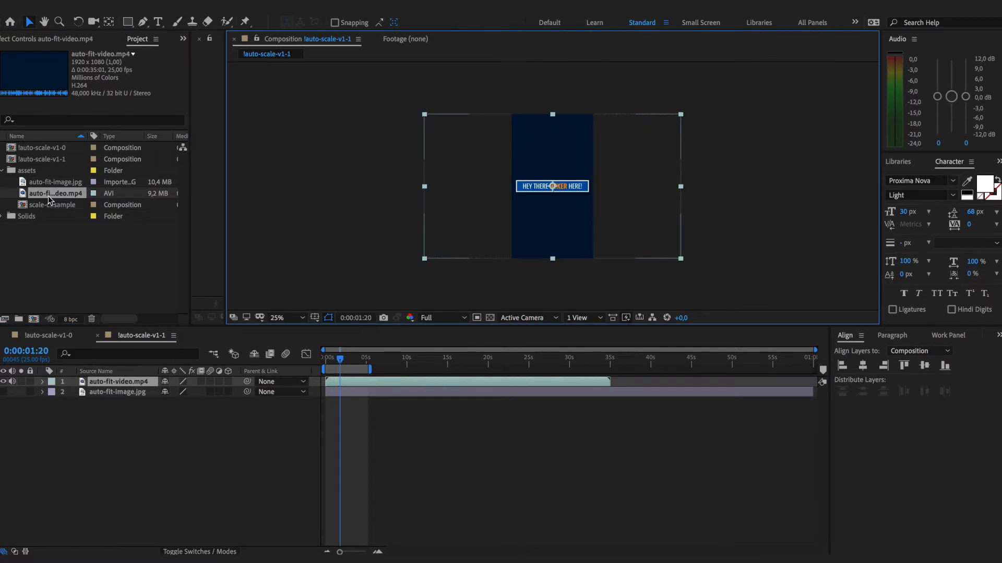
- Replace scale-comp-sample with auto-fit-image and compare layer Scale values of 63.9% and 26.8%
{"action": "double_click", "coordinate": [54, 205]}
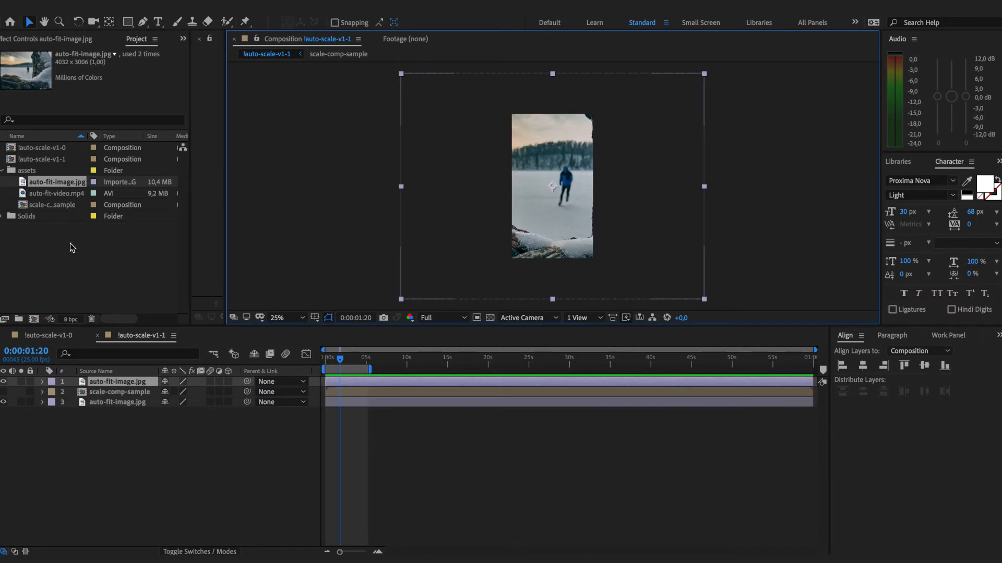
{"action": "left_click", "coordinate": [42, 381]}
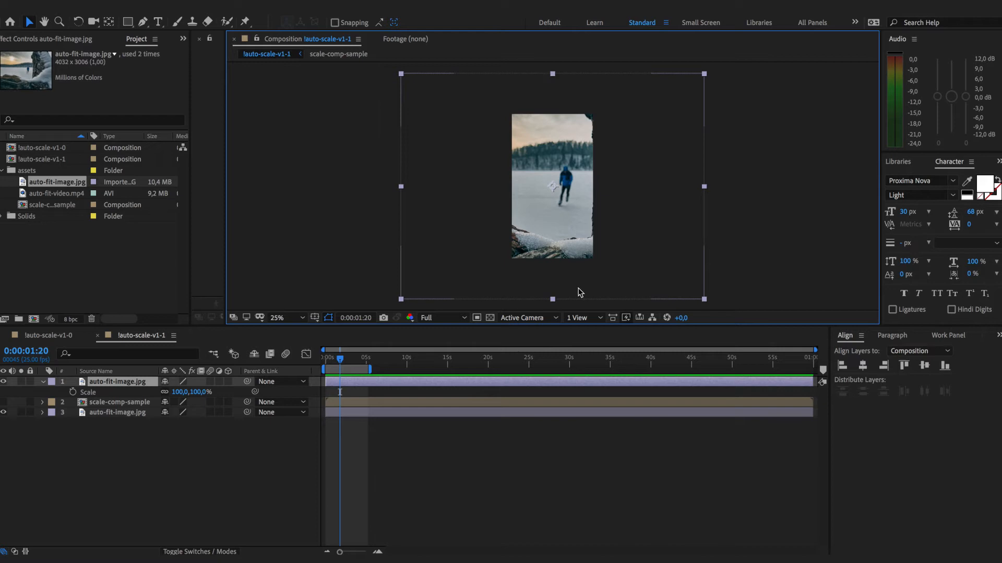
{"action": "mouse_move", "coordinate": [654, 250]}
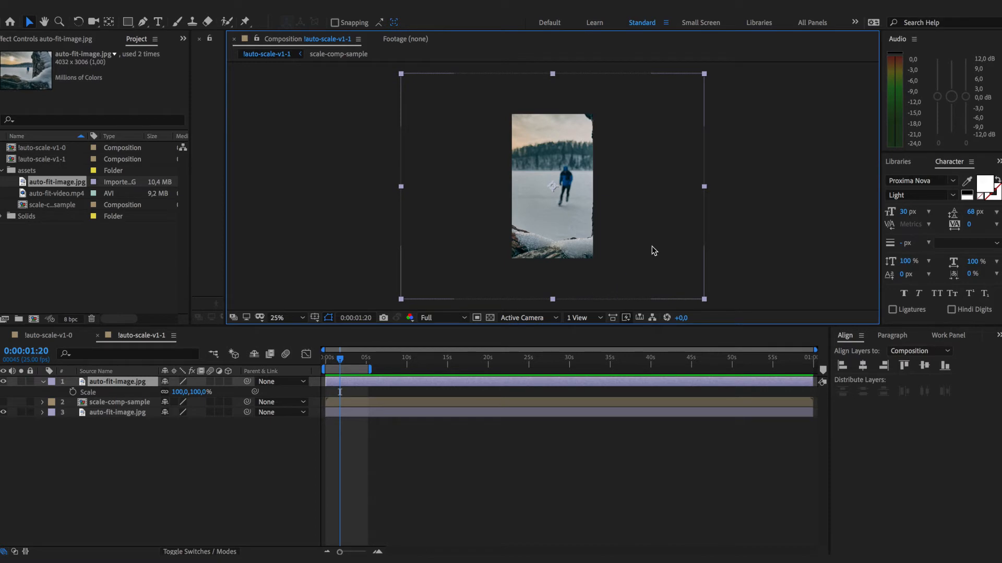
{"action": "mouse_move", "coordinate": [569, 131]}
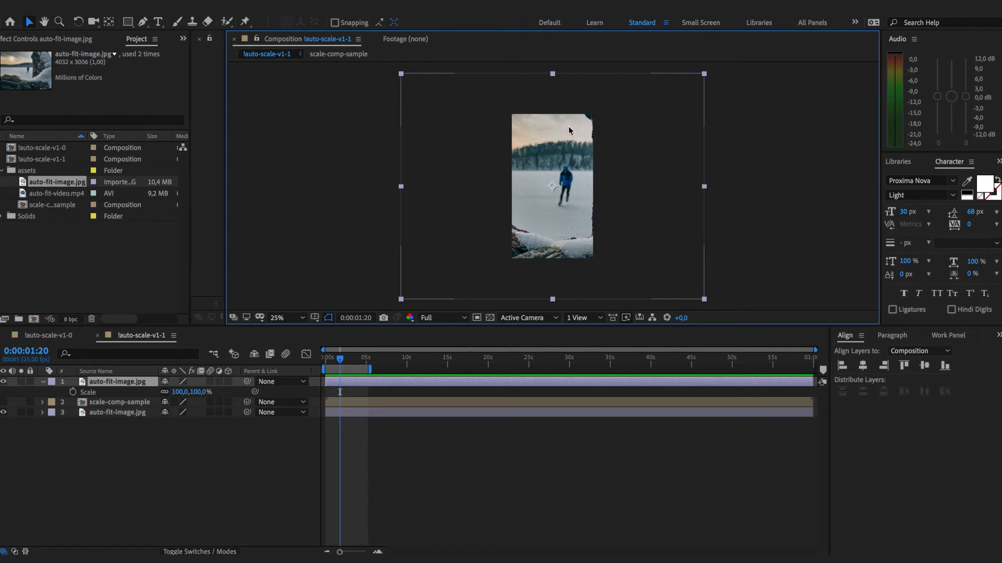
{"action": "mouse_move", "coordinate": [709, 199]}
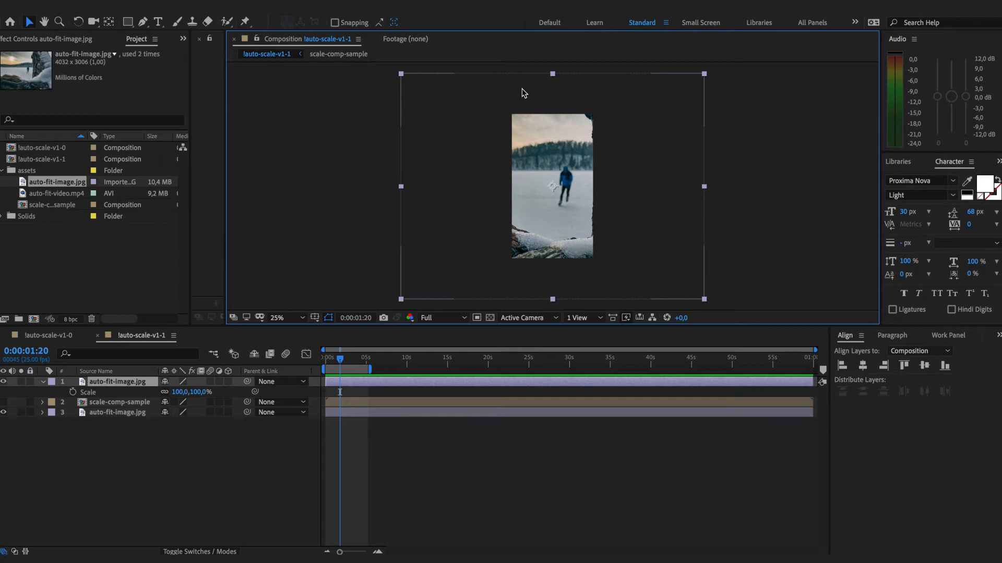
{"action": "mouse_move", "coordinate": [662, 121]}
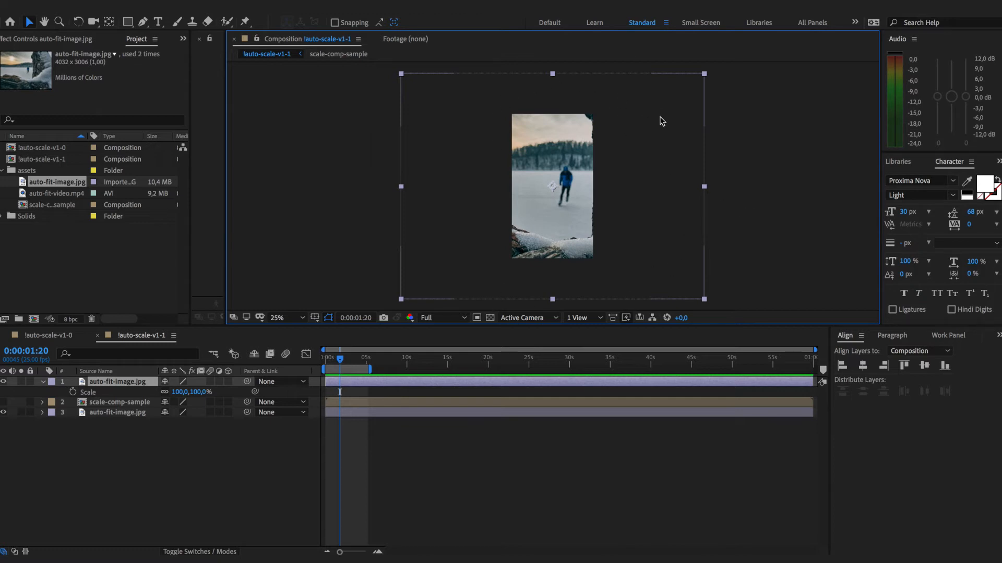
{"action": "mouse_move", "coordinate": [680, 187]}
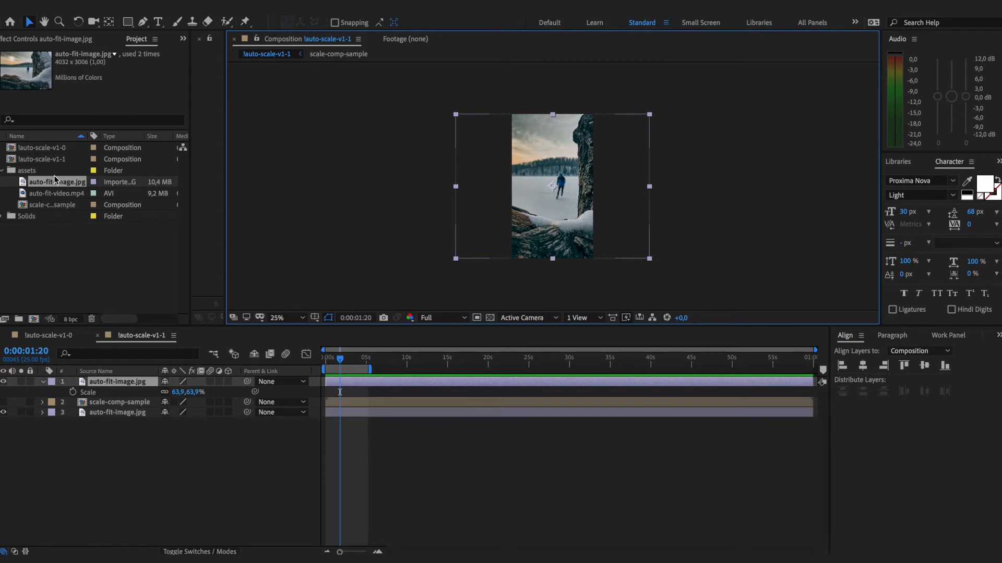
{"action": "mouse_move", "coordinate": [561, 219]}
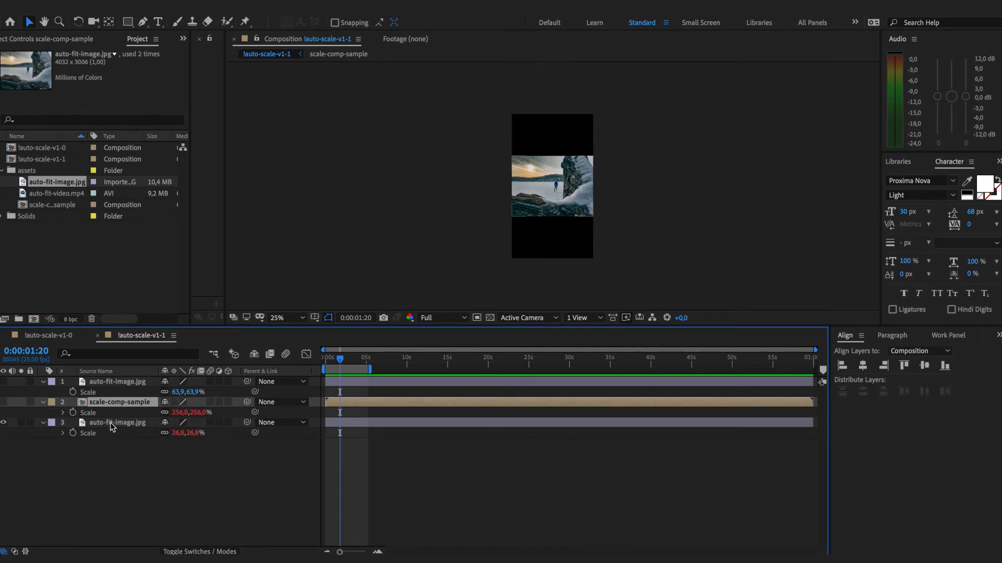
{"action": "left_click", "coordinate": [117, 422]}
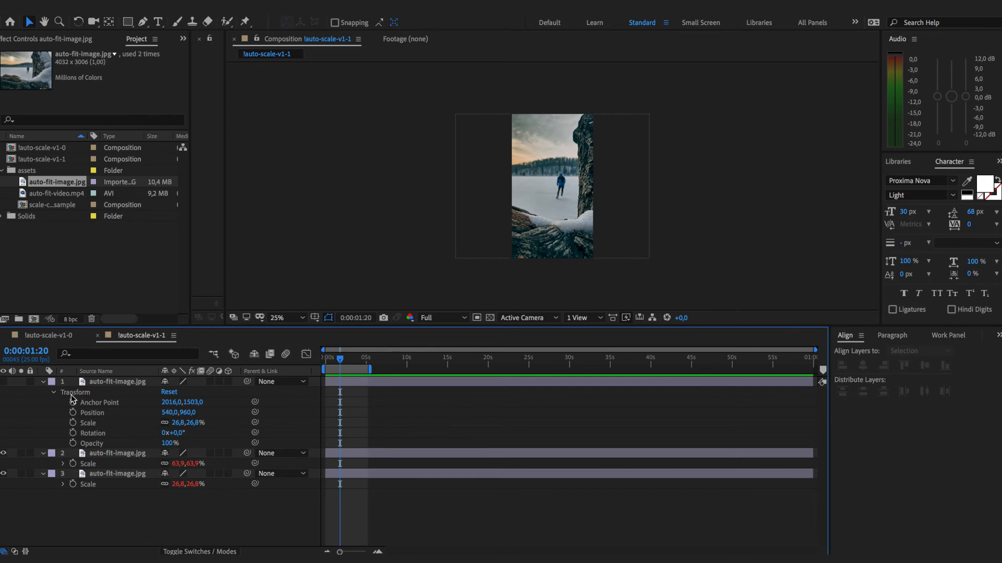
- Change the composition size back to landscape 1920×1080 in Composition Settings
{"action": "left_click", "coordinate": [43, 382]}
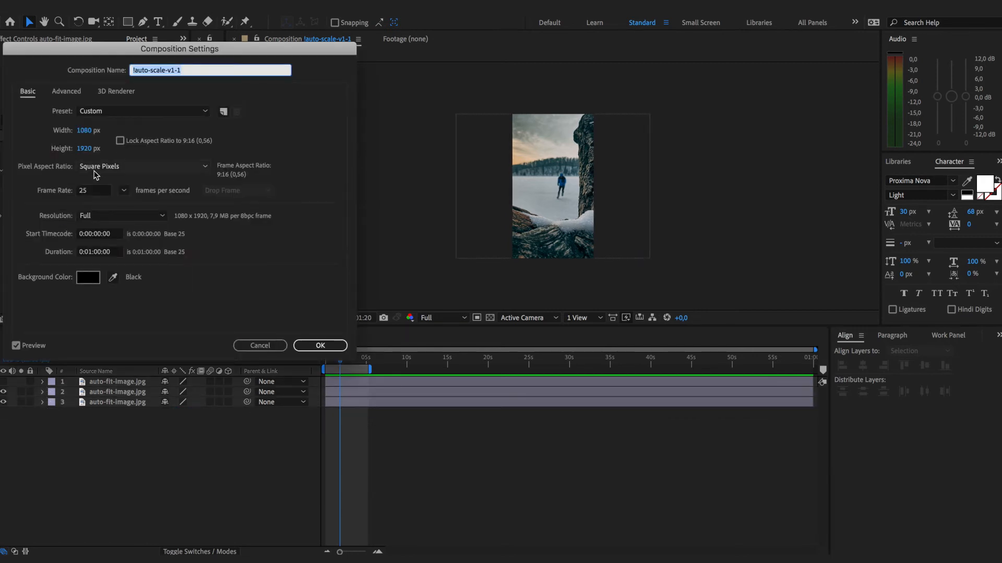
{"action": "type", "text": "1920"}
{"action": "left_click", "coordinate": [88, 147]}
{"action": "type", "text": "1080"}
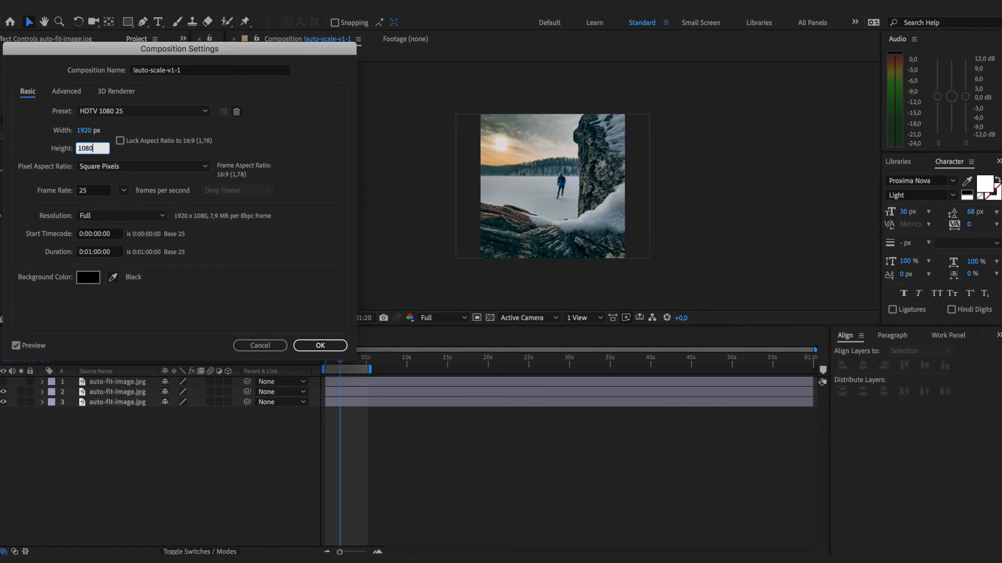
{"action": "left_click", "coordinate": [319, 345]}
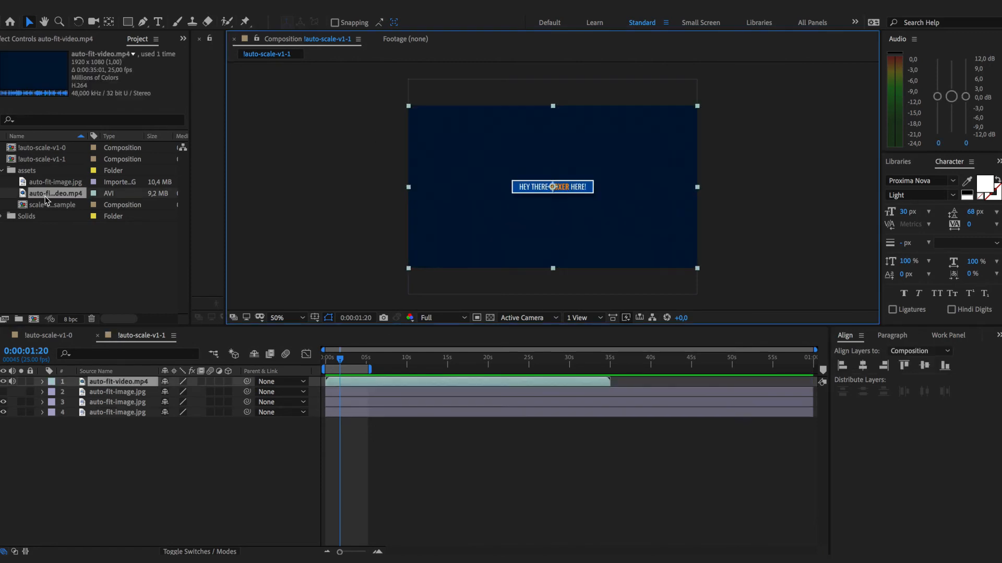
- Scrub the sample video, hide the video layer, and move the playhead to about 19 seconds
{"action": "left_click", "coordinate": [390, 358]}
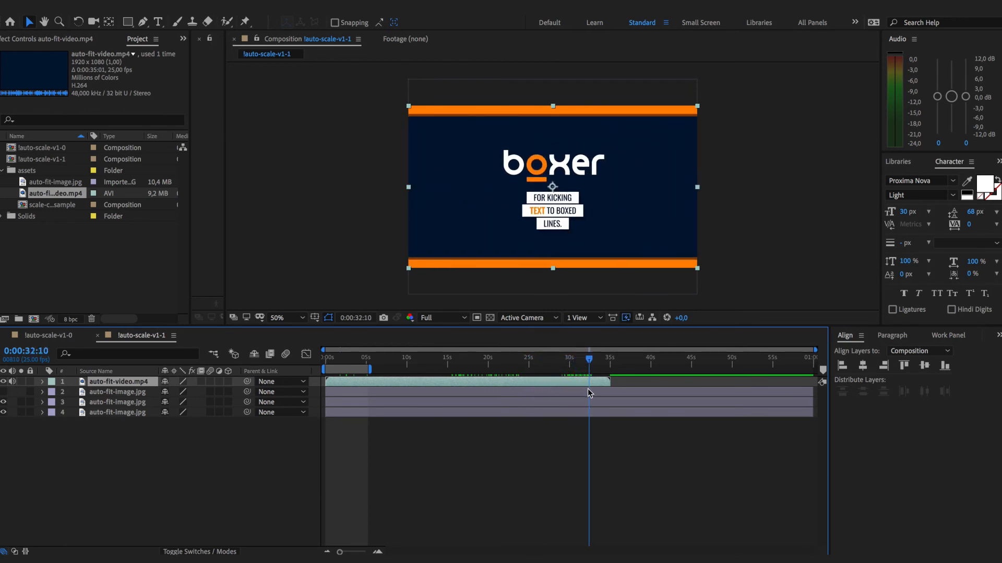
{"action": "left_click", "coordinate": [436, 357]}
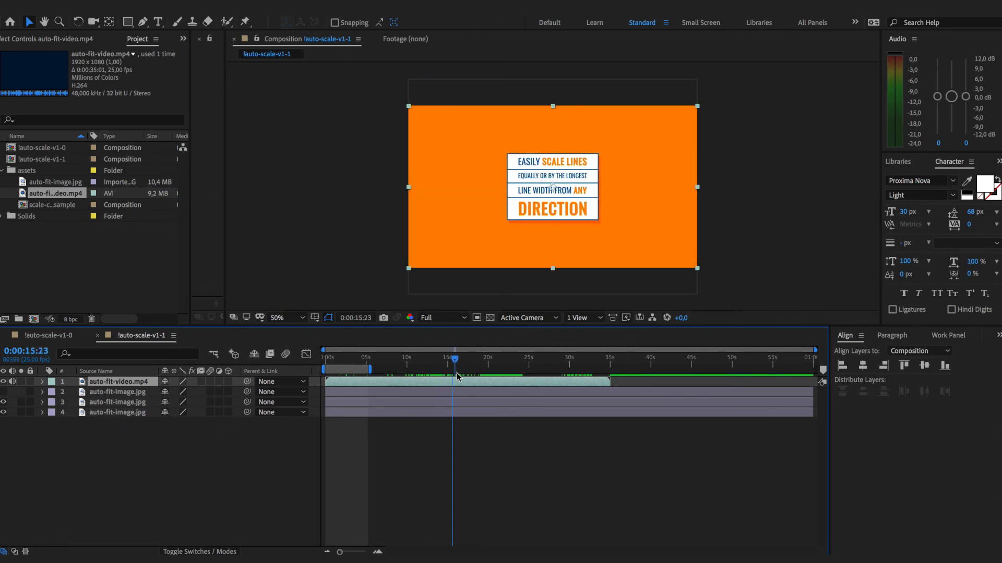
{"action": "left_click_drag", "start_coordinate": [454, 358], "coordinate": [494, 358]}
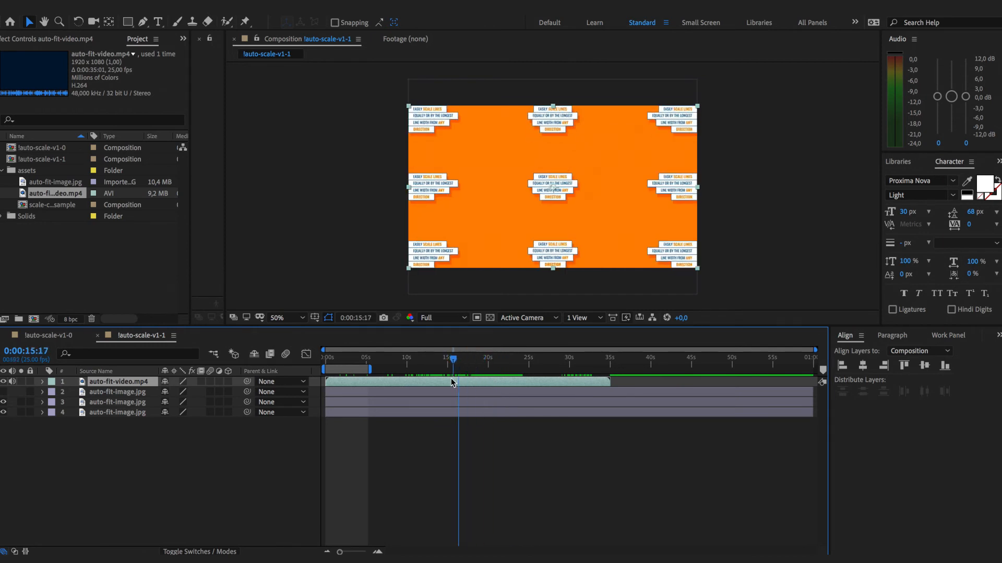
{"action": "left_click", "coordinate": [380, 358]}
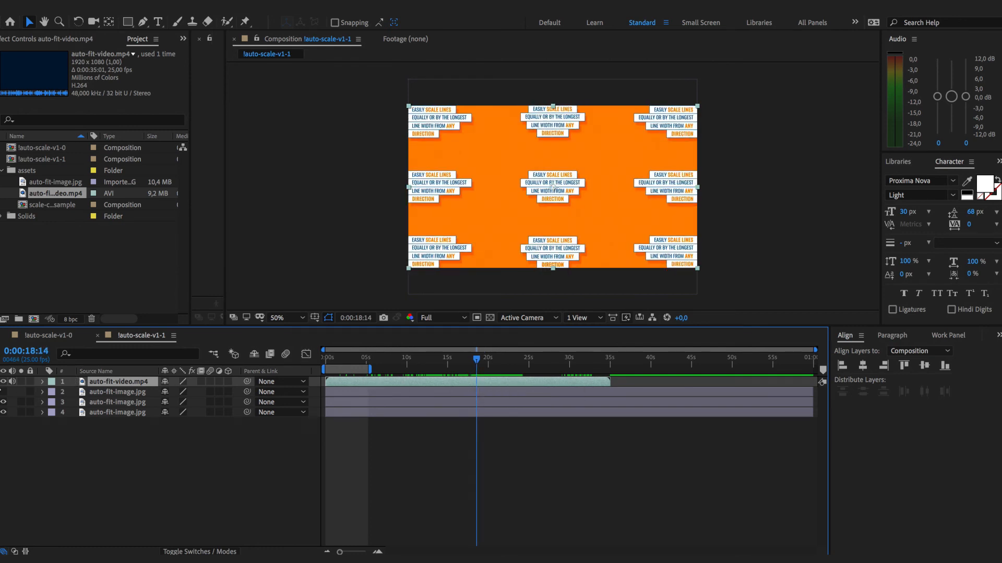
{"action": "left_click", "coordinate": [4, 382]}
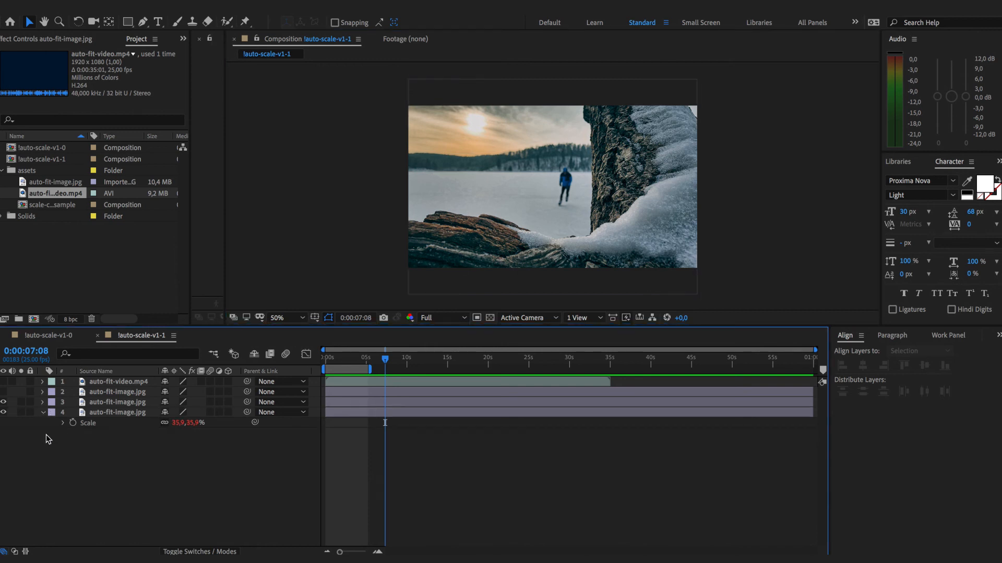
{"action": "left_click", "coordinate": [43, 412]}
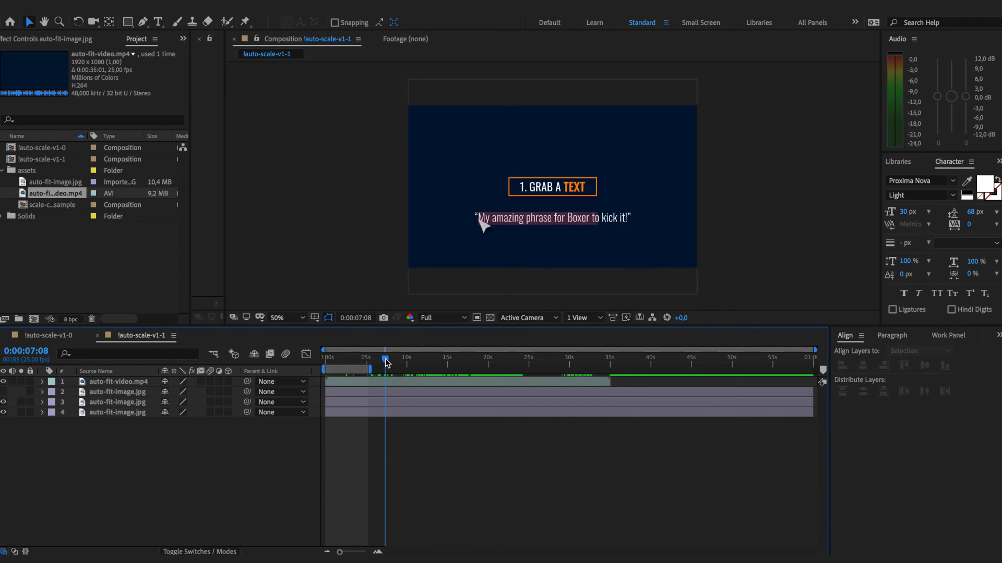
{"action": "left_click", "coordinate": [486, 358]}
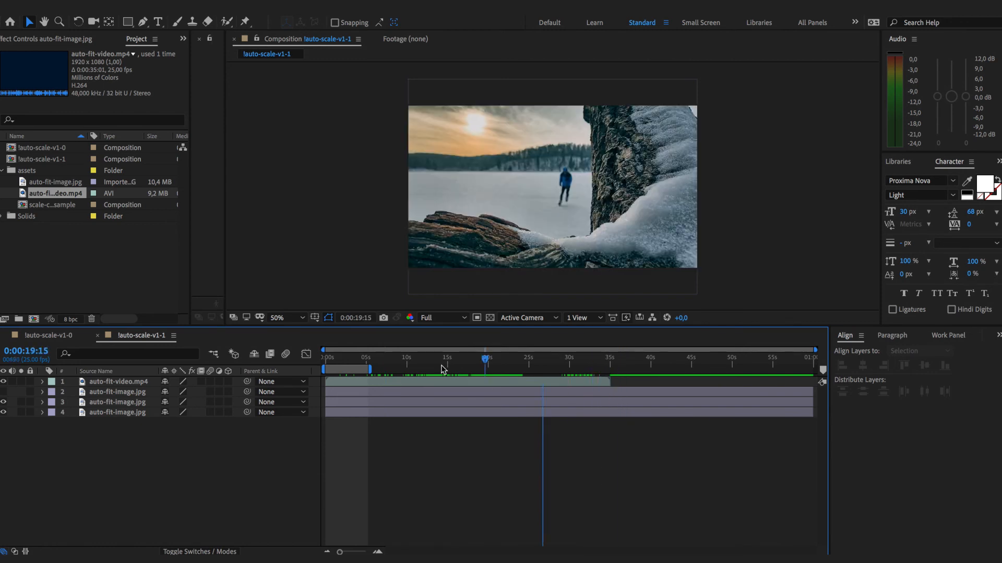